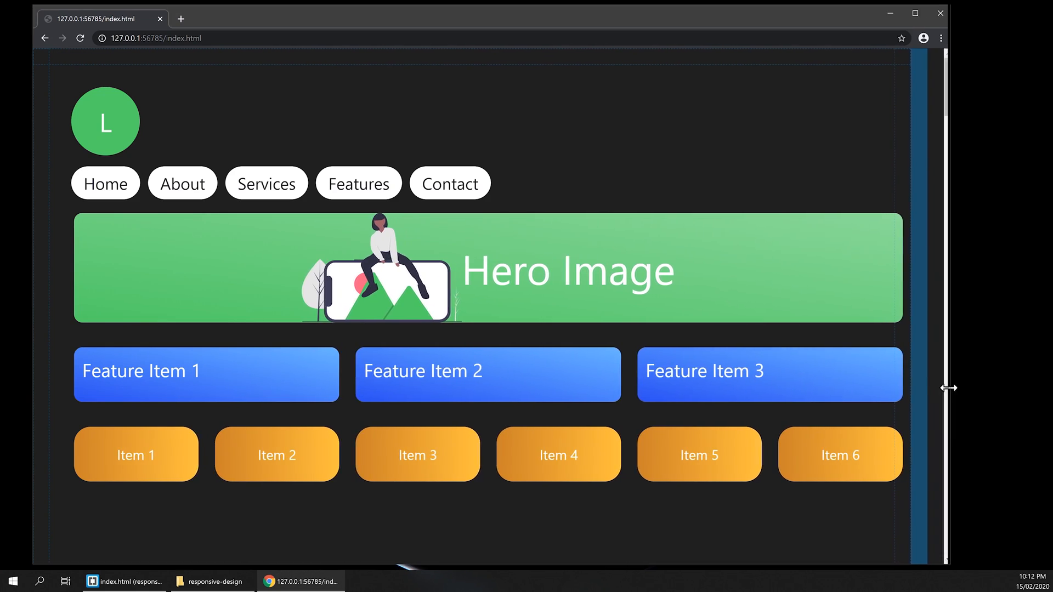
- Narrow the Chrome window so the page sits in the right half beside Brackets
left_click_drag(946, 387, 662, 393)
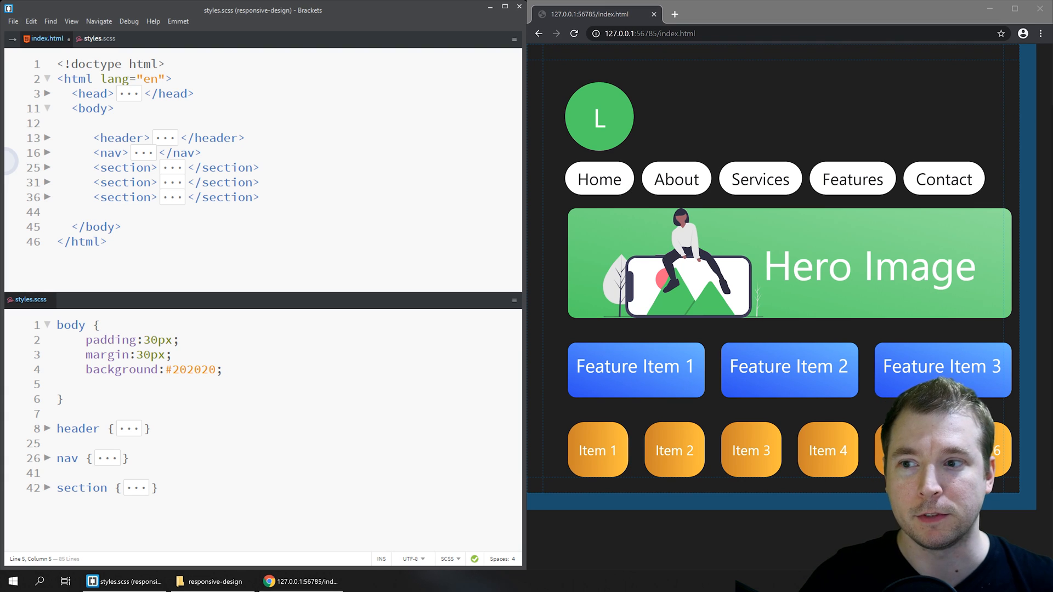
left_click(86, 385)
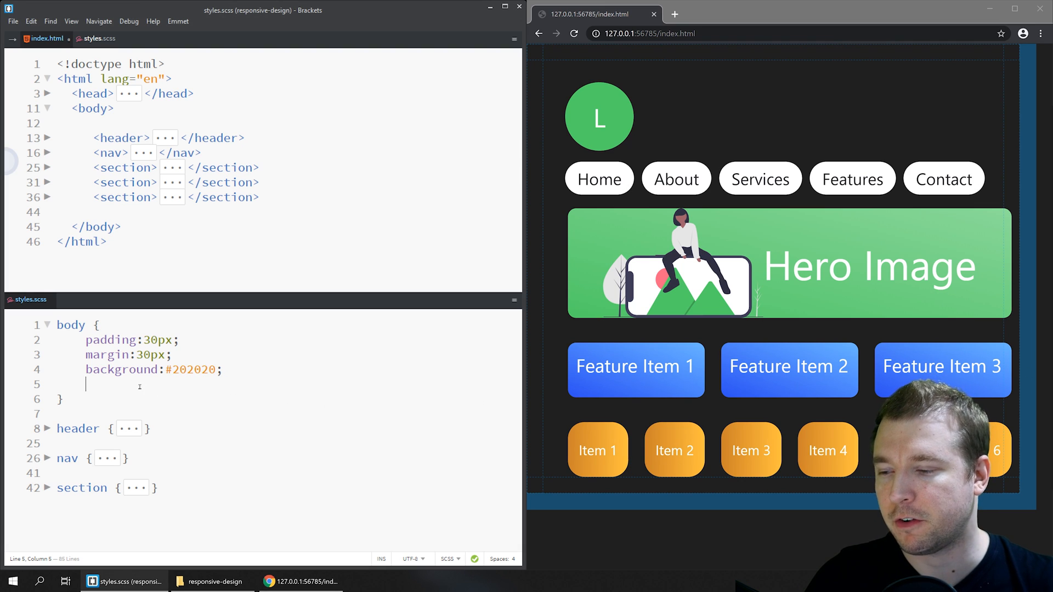
type("@media")
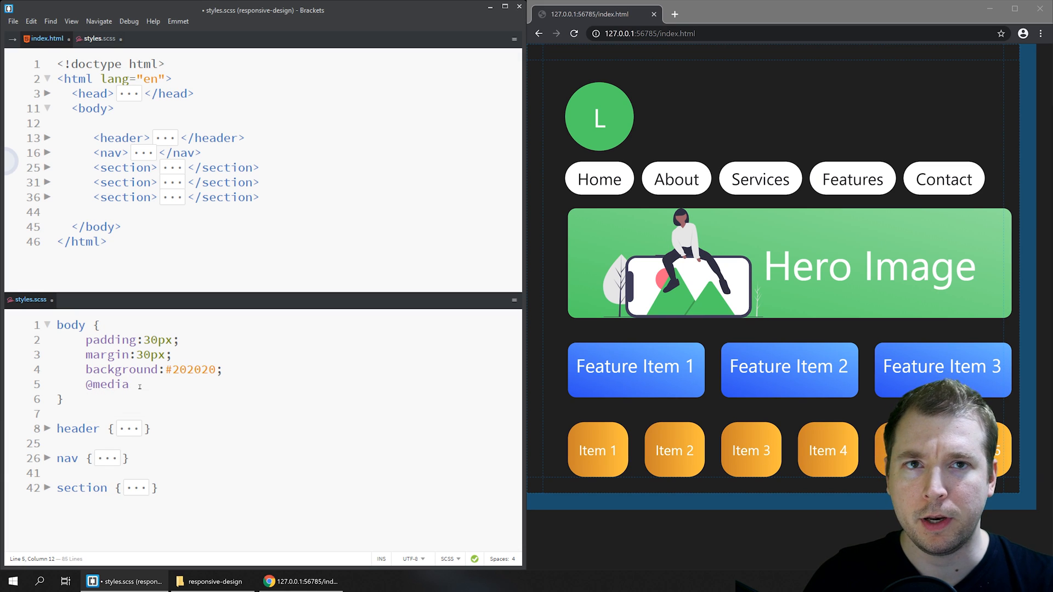
type("$")
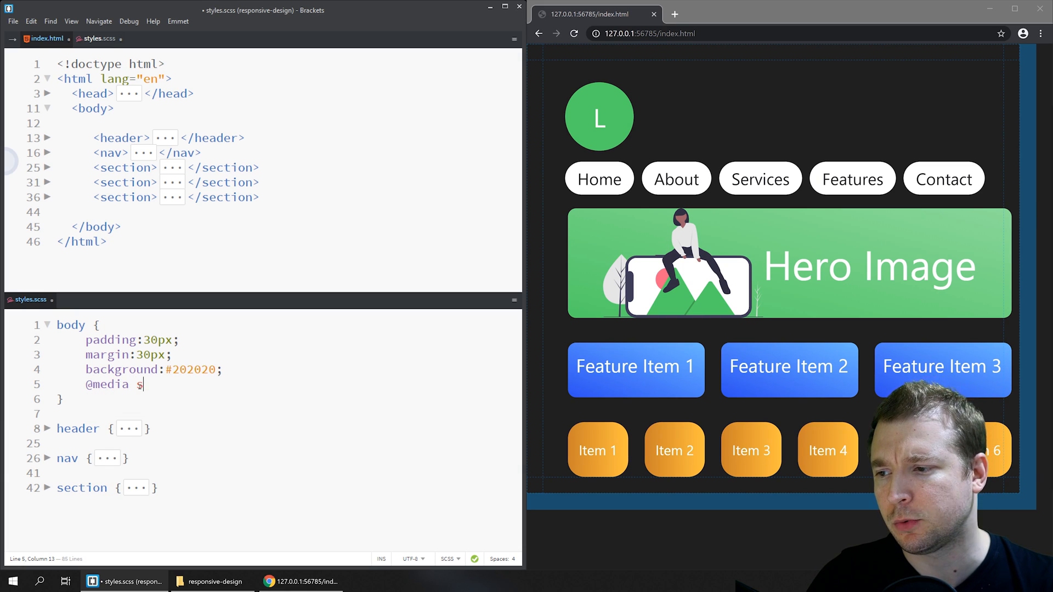
type("screen {")
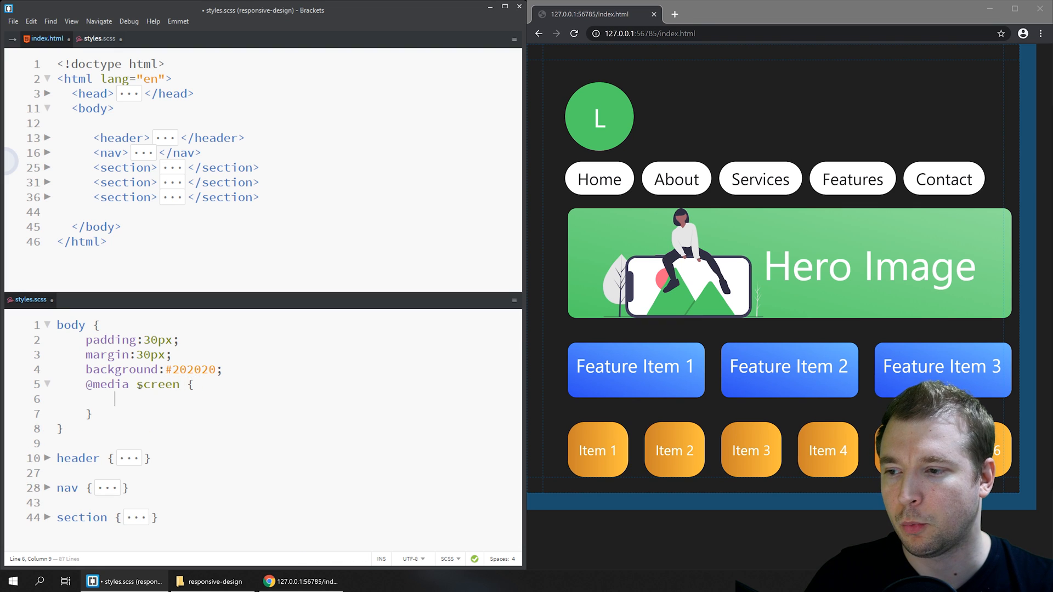
type("backgro")
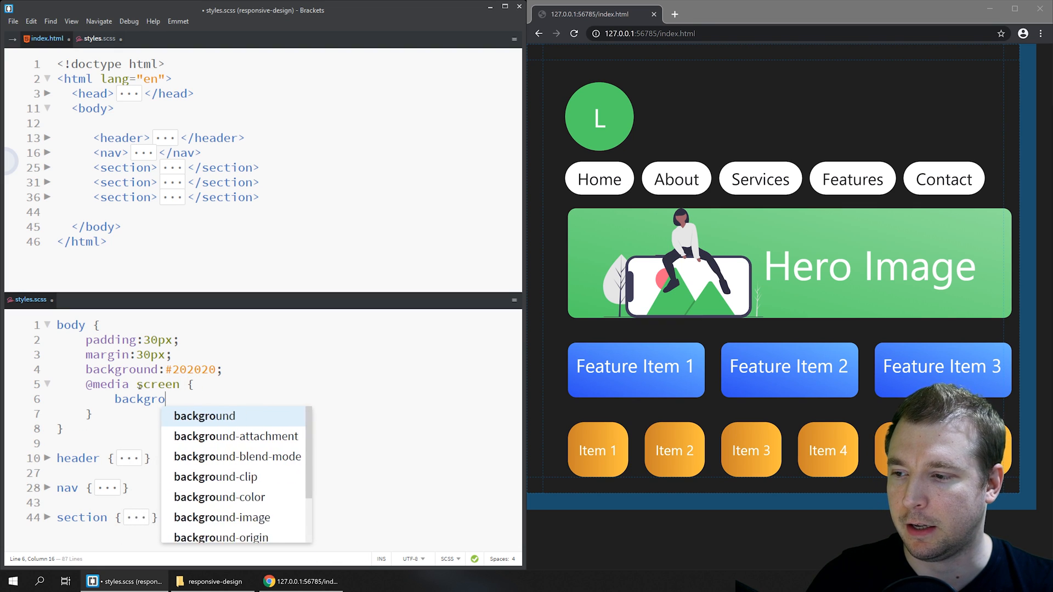
type("background:white;")
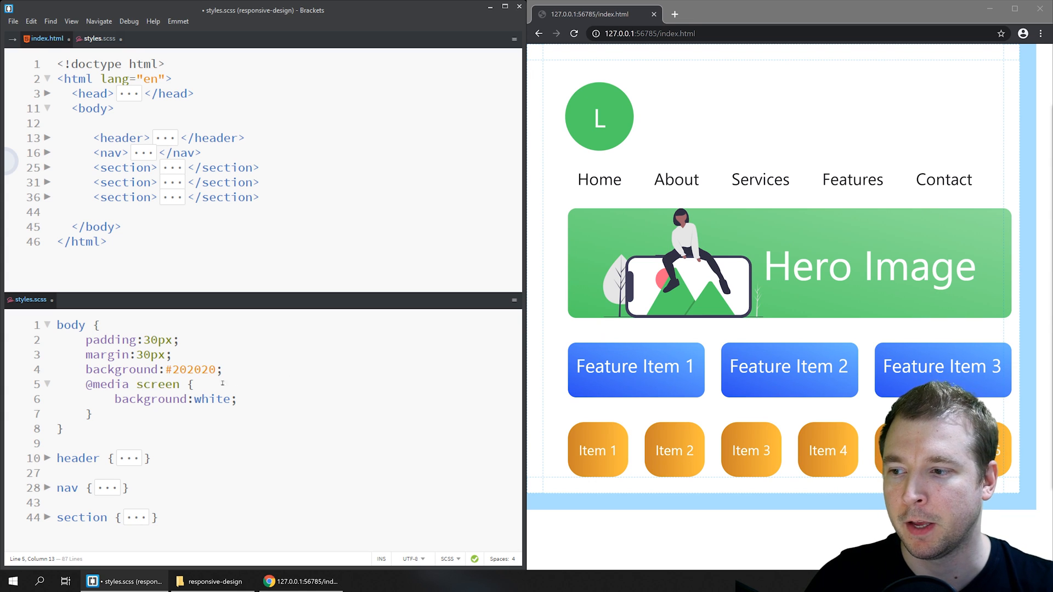
- Change the media query type from screen to print
double_click(158, 385)
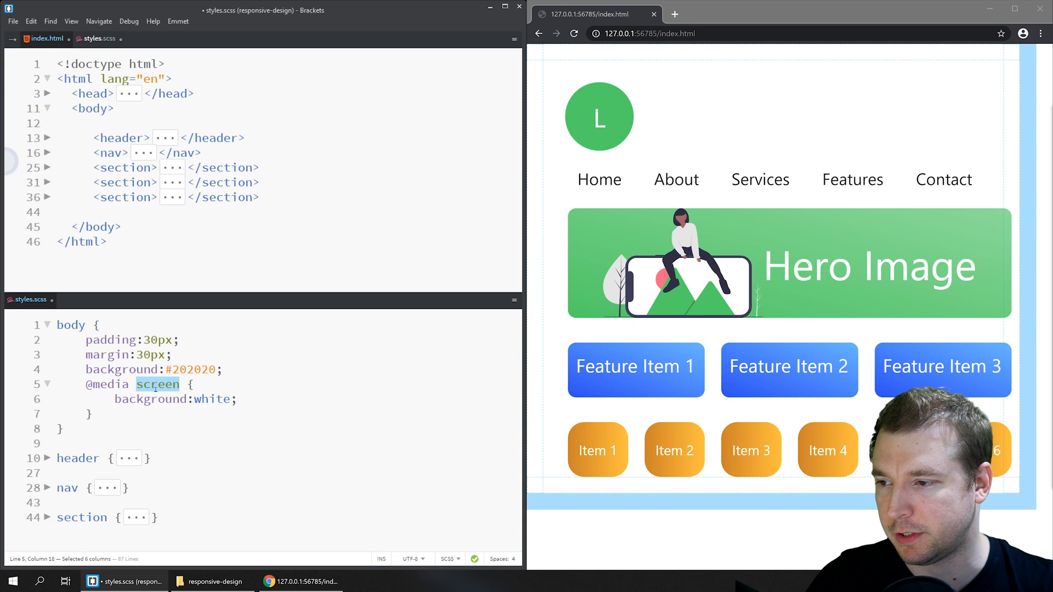
type("print")
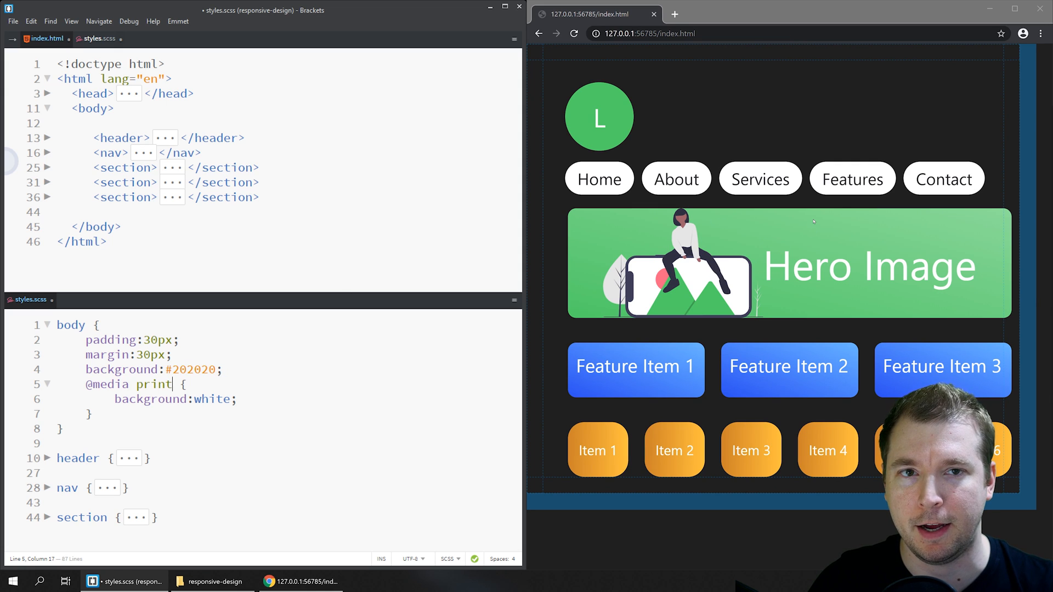
- Check Chrome's print preview renders the page white, then cancel without printing
left_click(1042, 32)
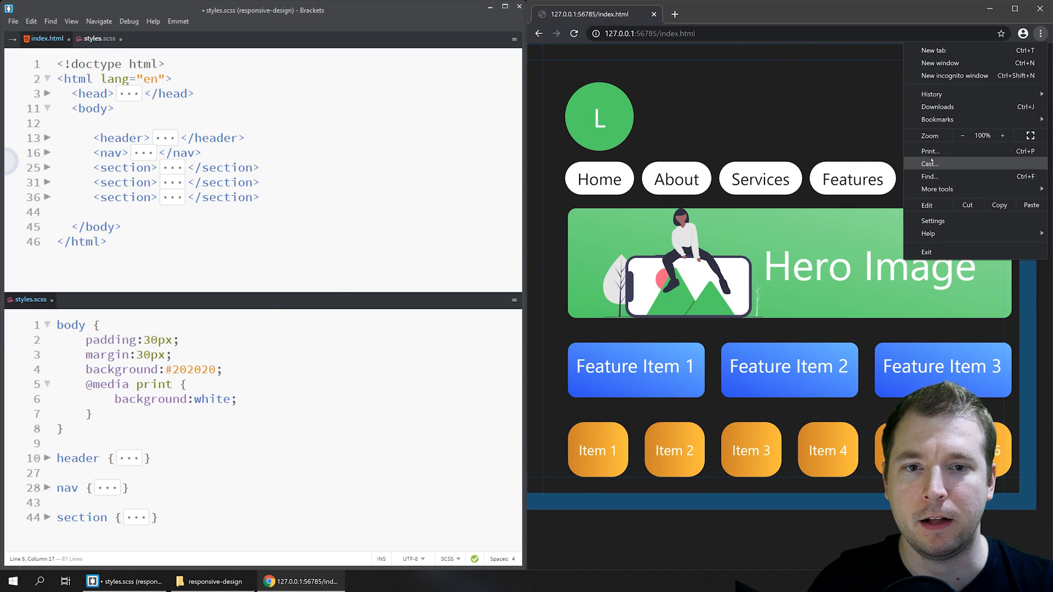
left_click(931, 151)
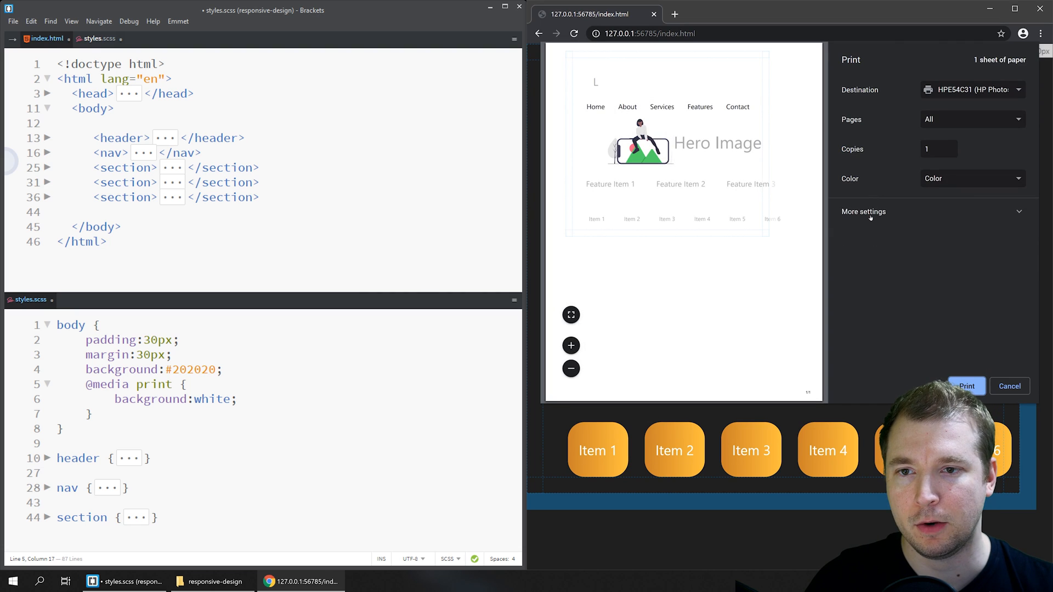
left_click(1010, 386)
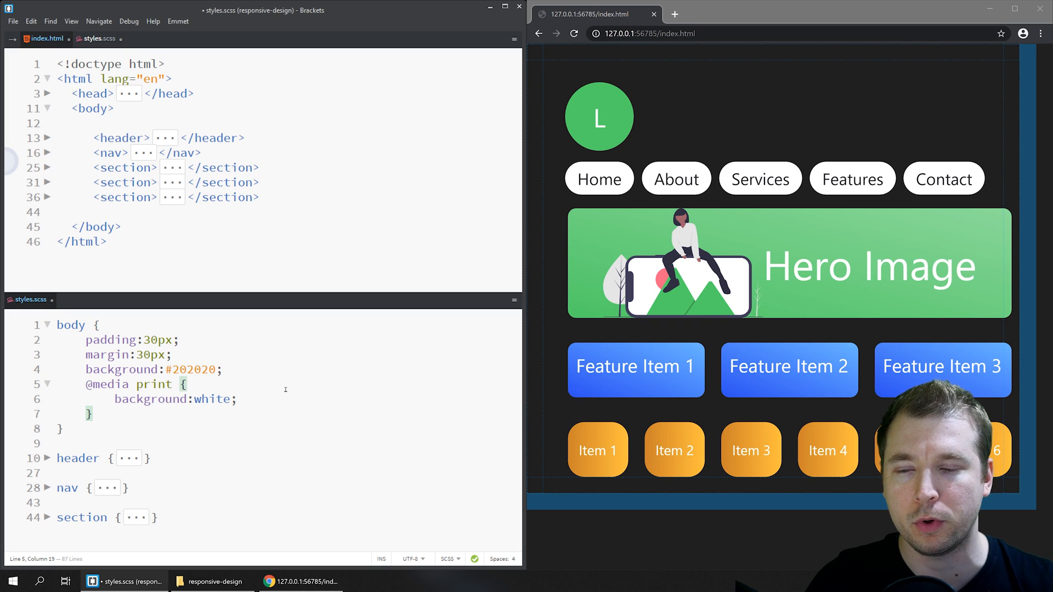
- Rewrite the query as screen and (min-width:480px) so wide screens get a white background
double_click(154, 384)
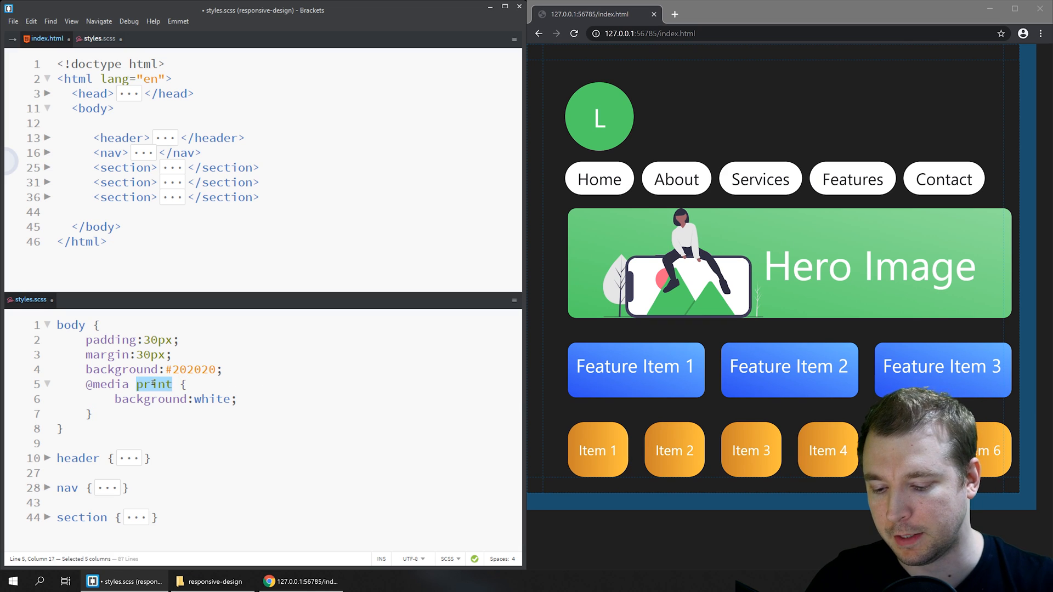
type("screen")
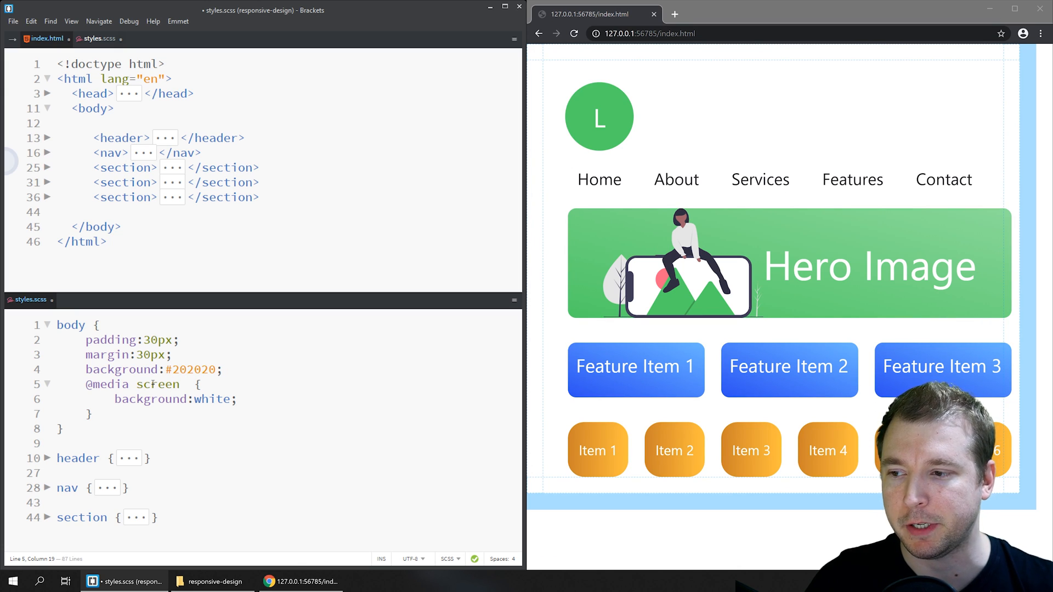
type("and")
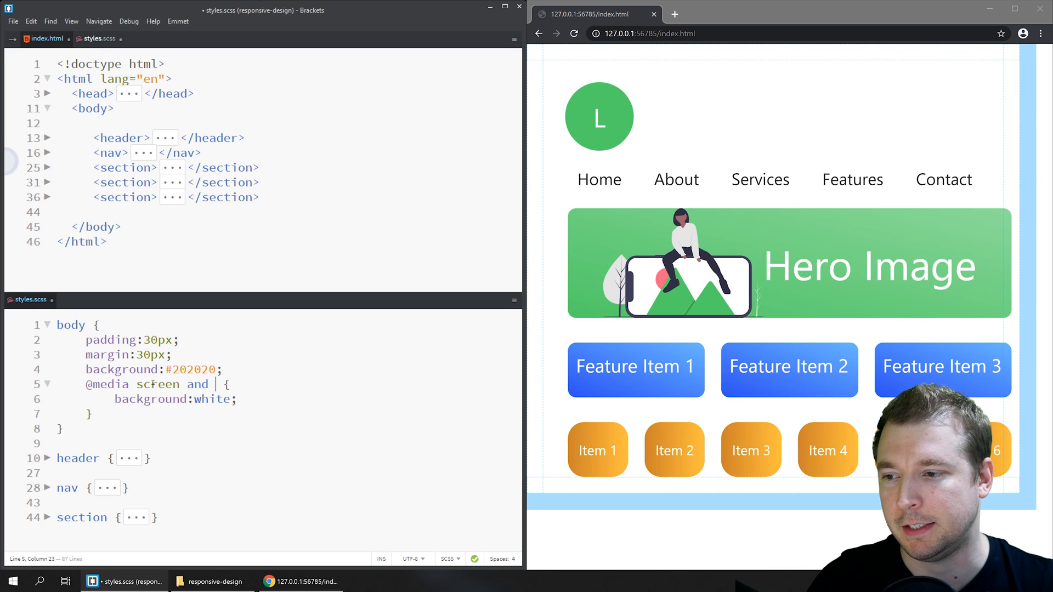
type("(")
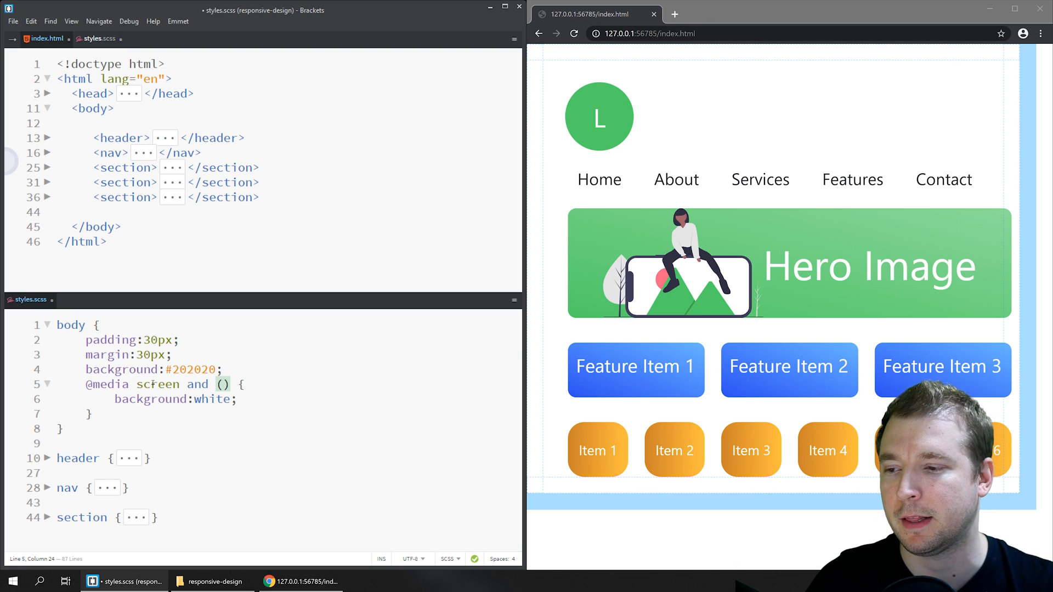
type("min-width:")
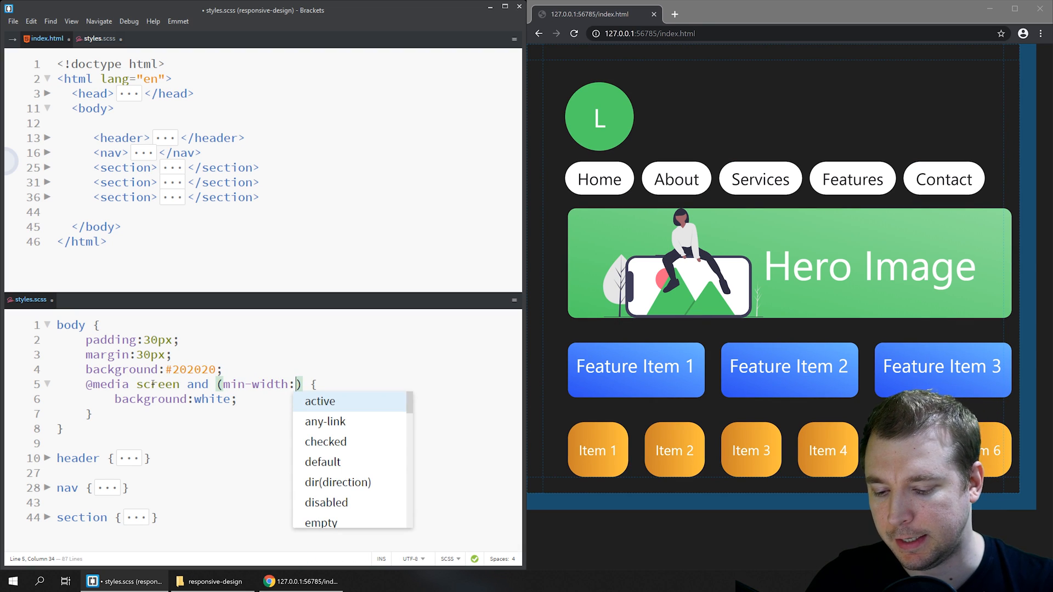
type("480px")
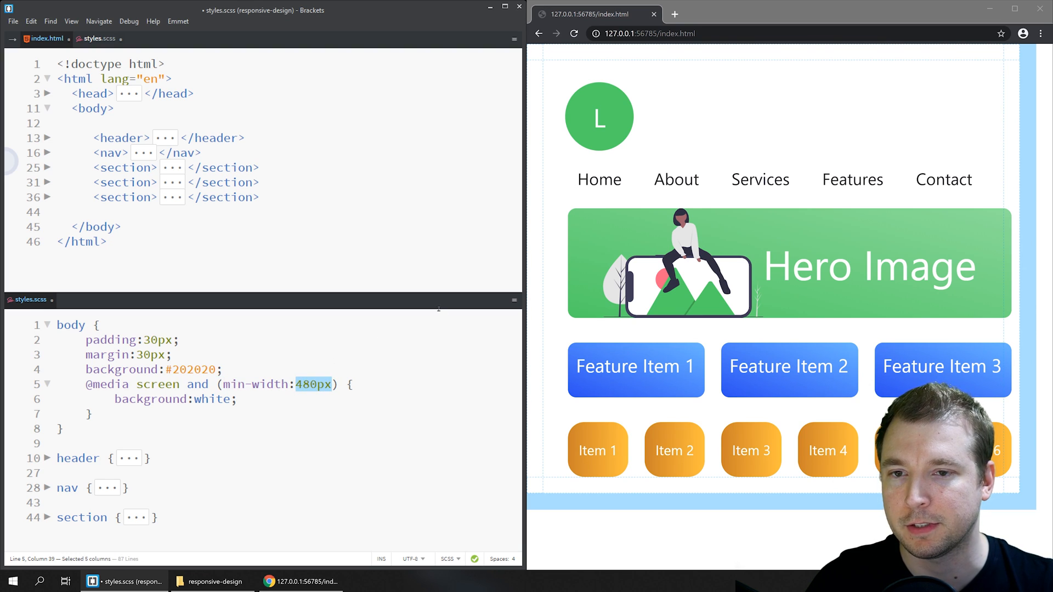
- Change the width condition to max-width:1200px
left_click(237, 399)
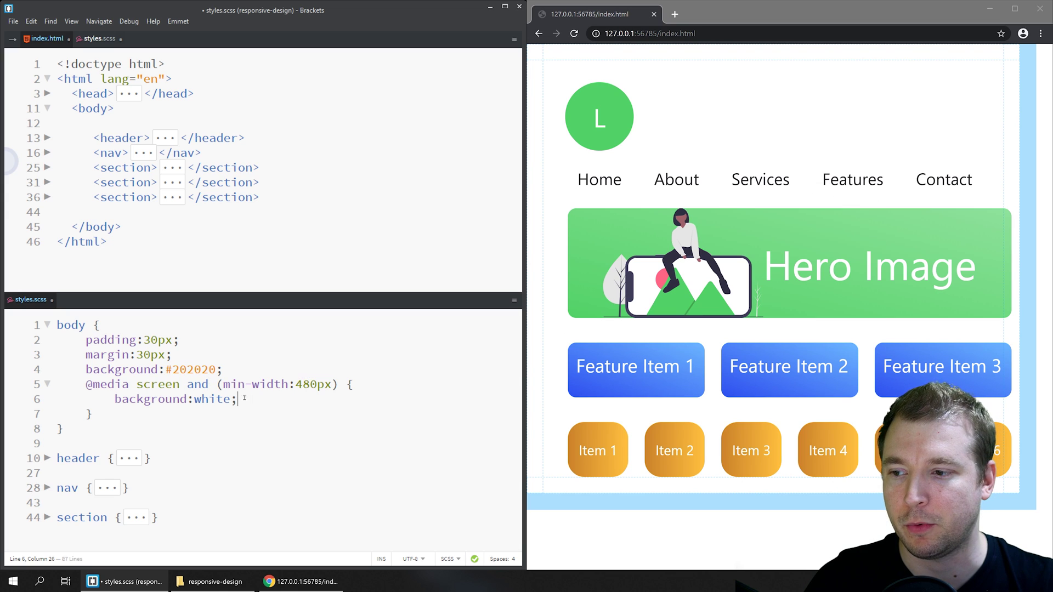
double_click(231, 386)
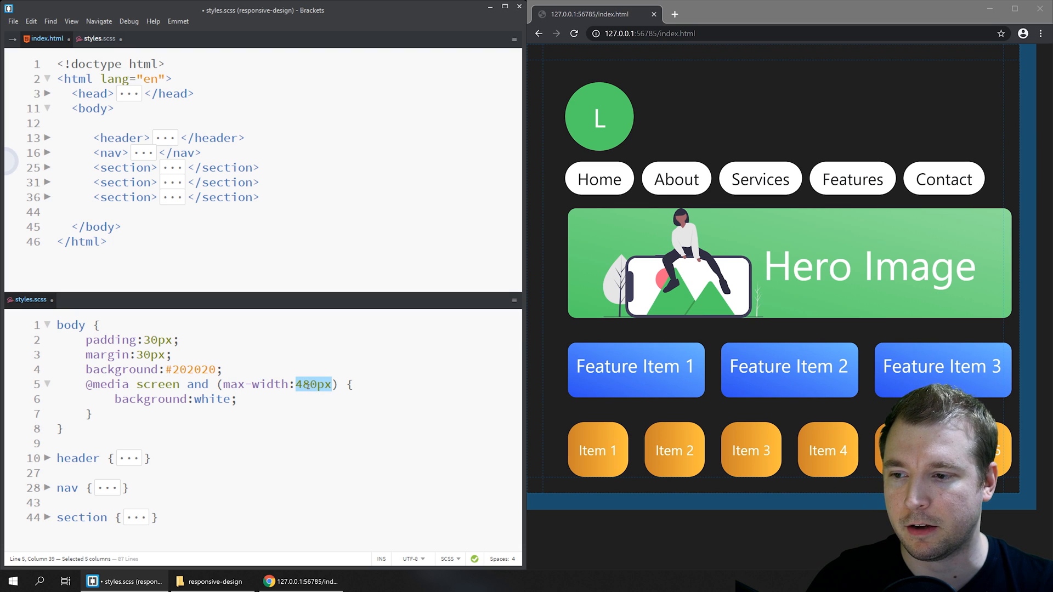
type("1200px")
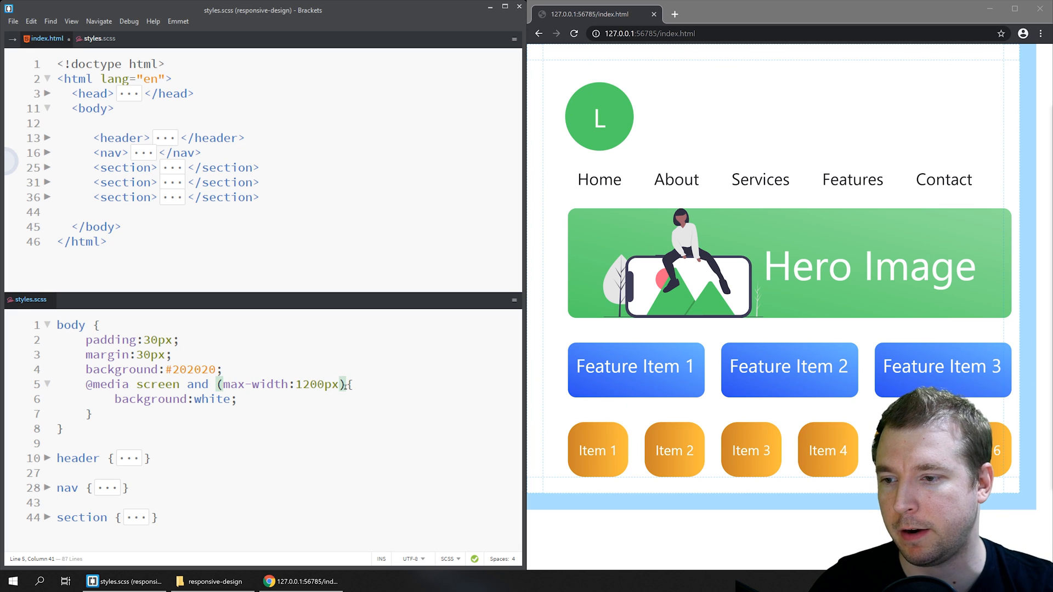
- Append and (min-width:768px) so the query covers 768px to 1200px
type("and (")
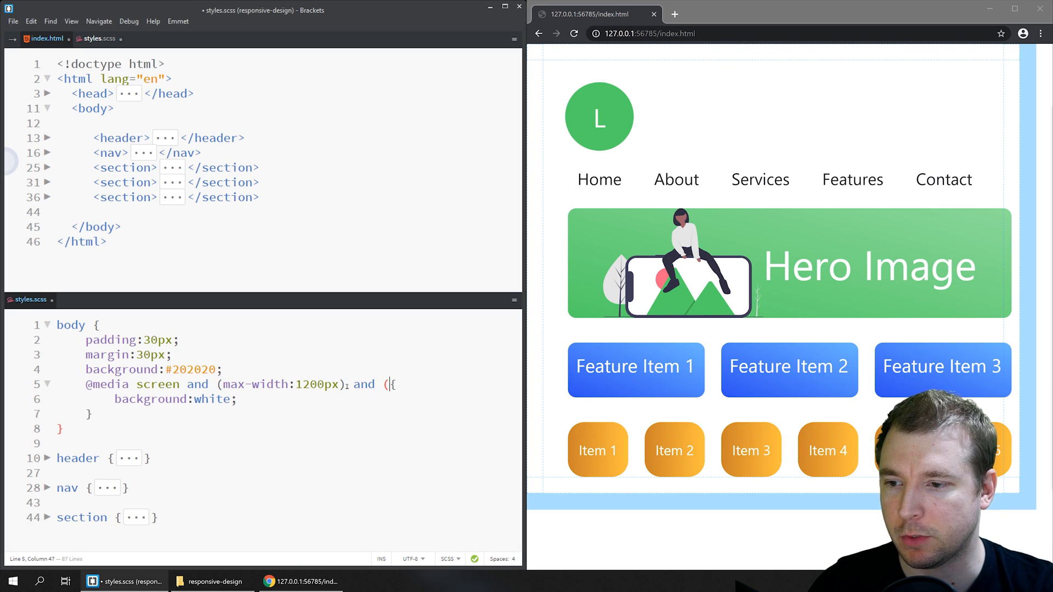
type("min-width:")
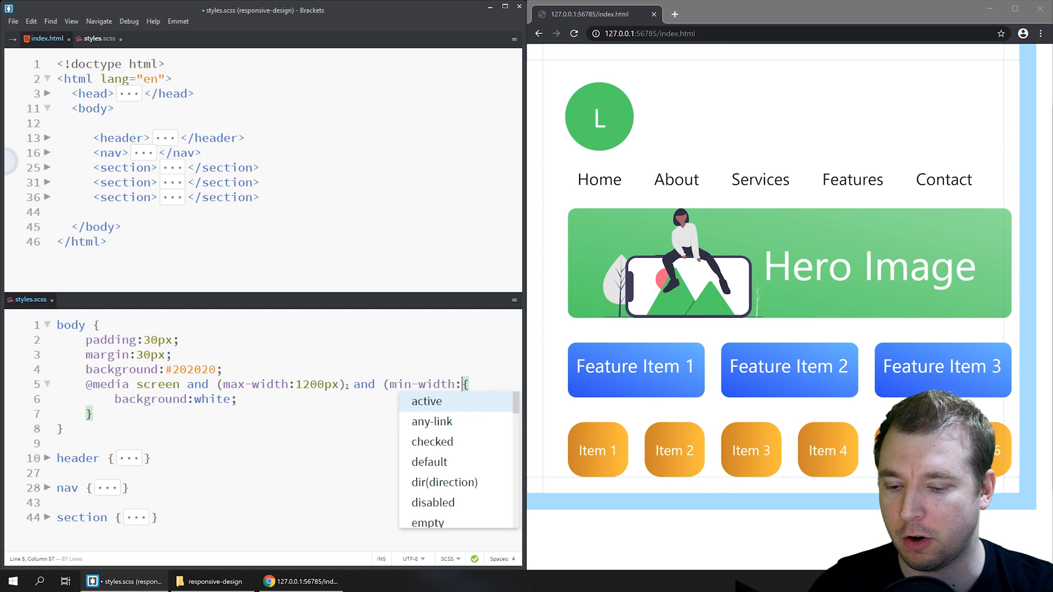
type("768px)")
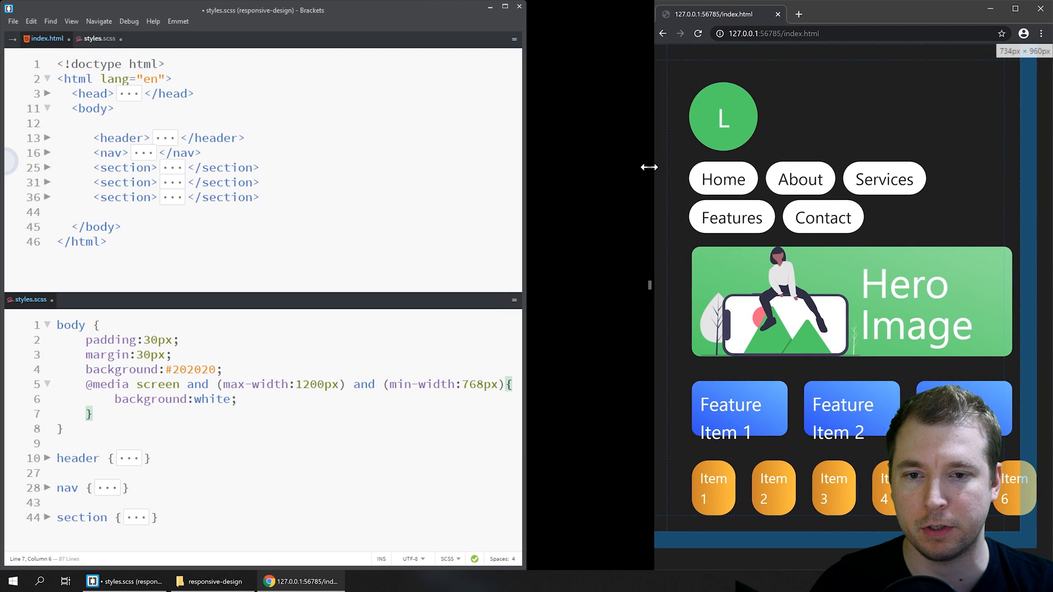
- Resize the Chrome window across the breakpoints and restore it to the wide white layout
left_click_drag(648, 167, 659, 166)
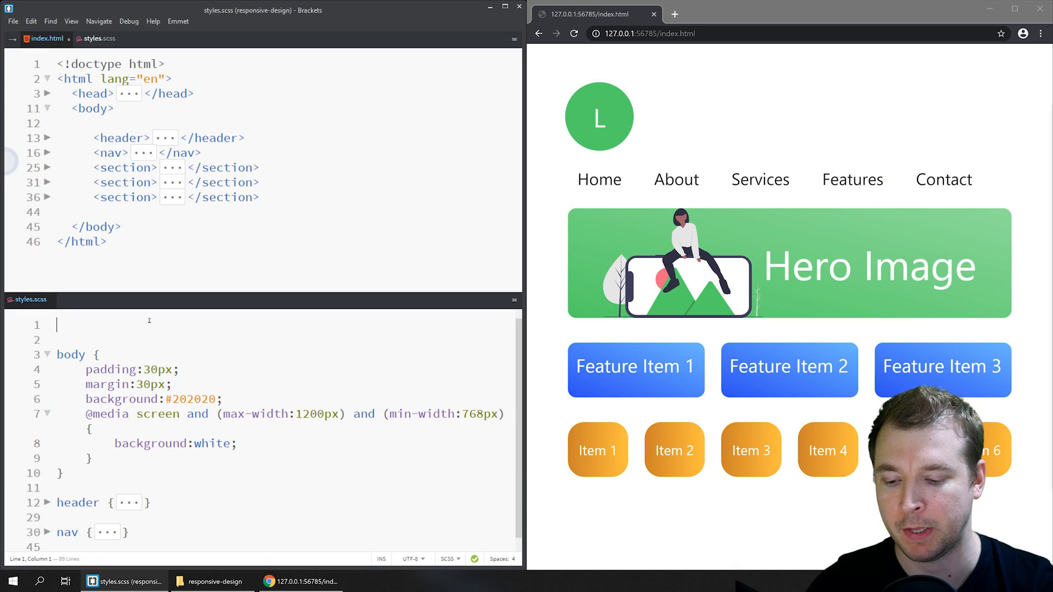
- Define $desktop:1200px, $laptop:1024px, $tablet:768px and $phone:480px at the top of styles.scss
type("$desktop")
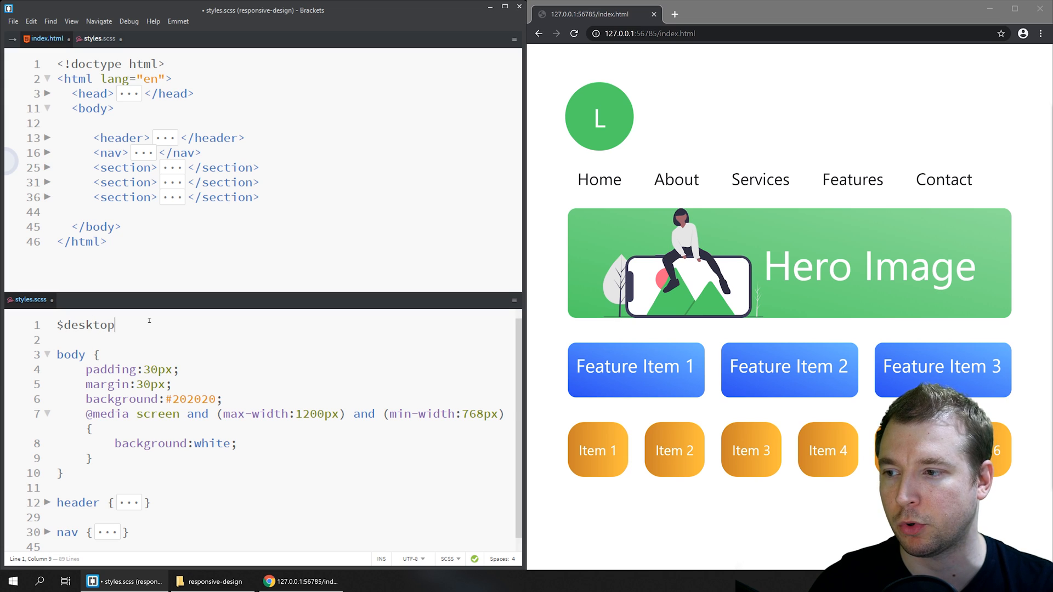
type(":1200px;")
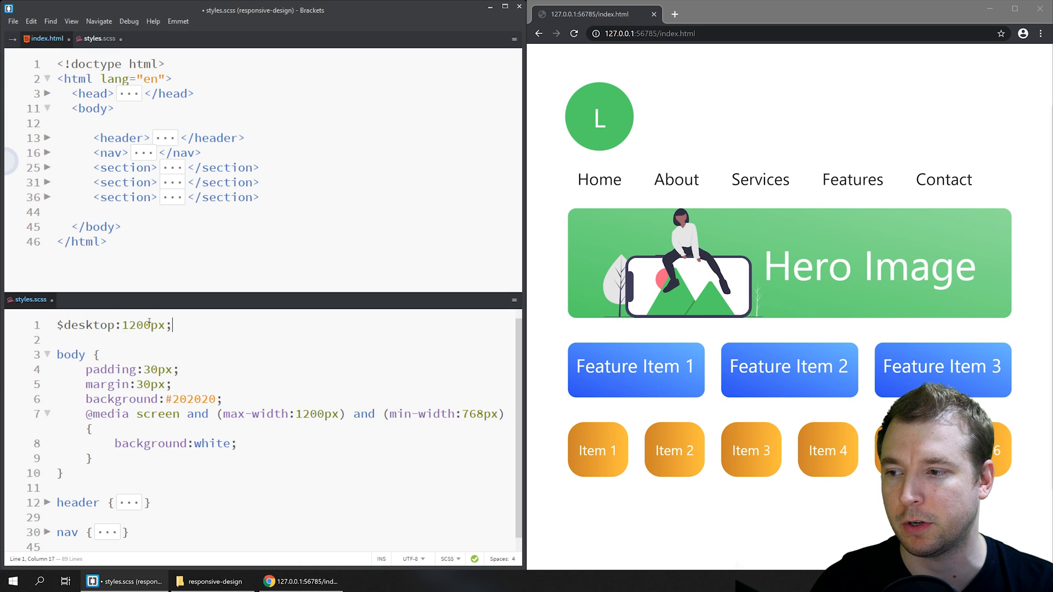
type("$laptop:")
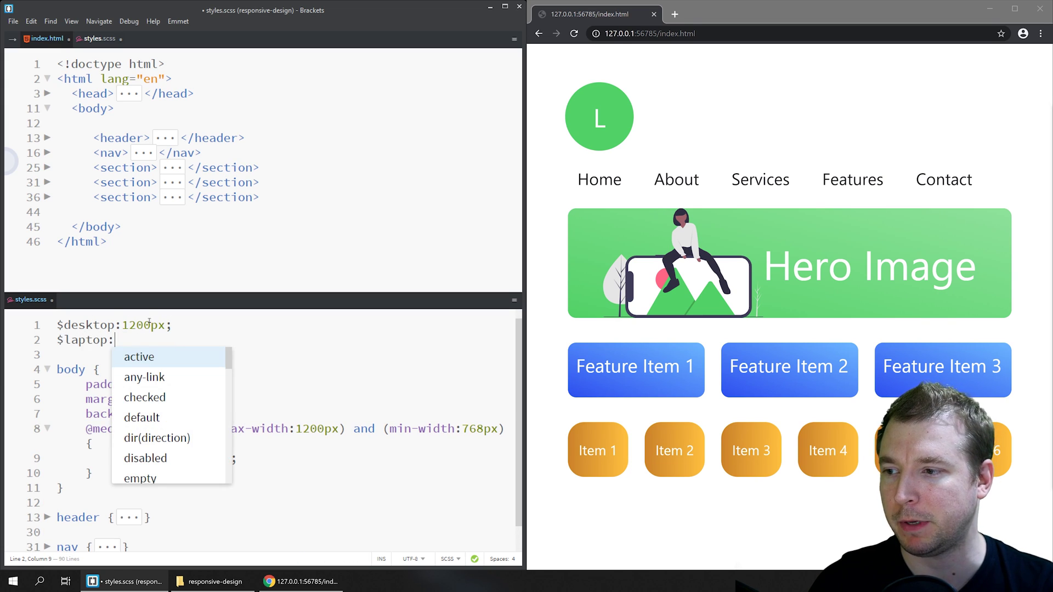
type("1024px;")
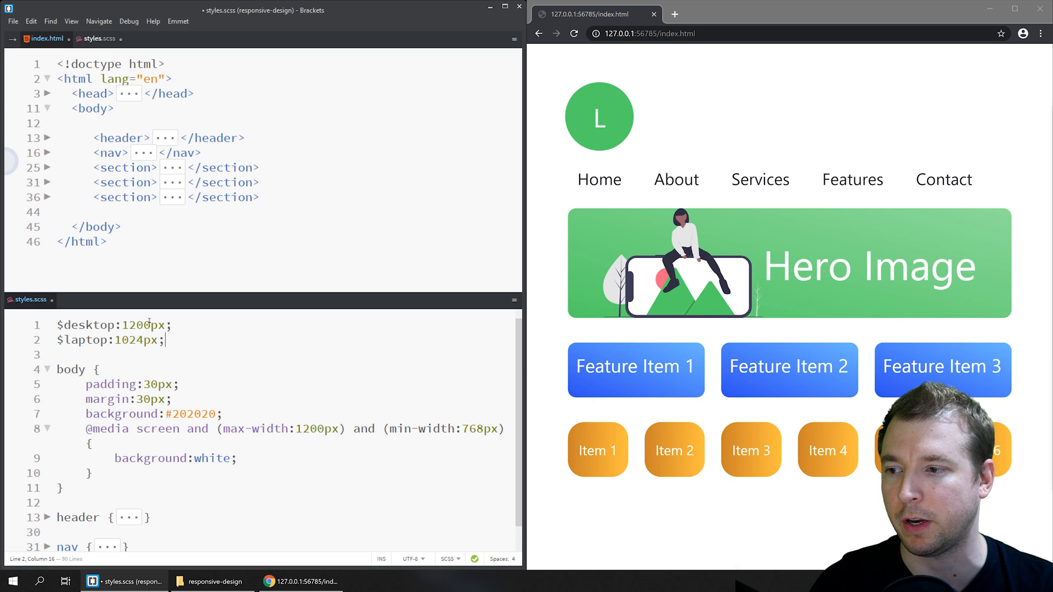
type("$tablet:")
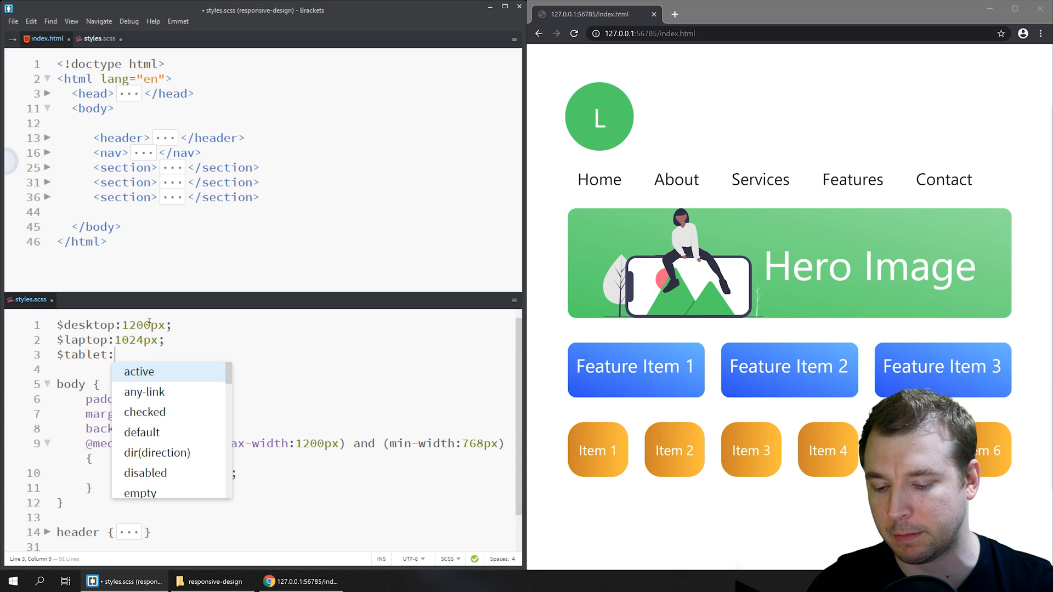
type("768px;")
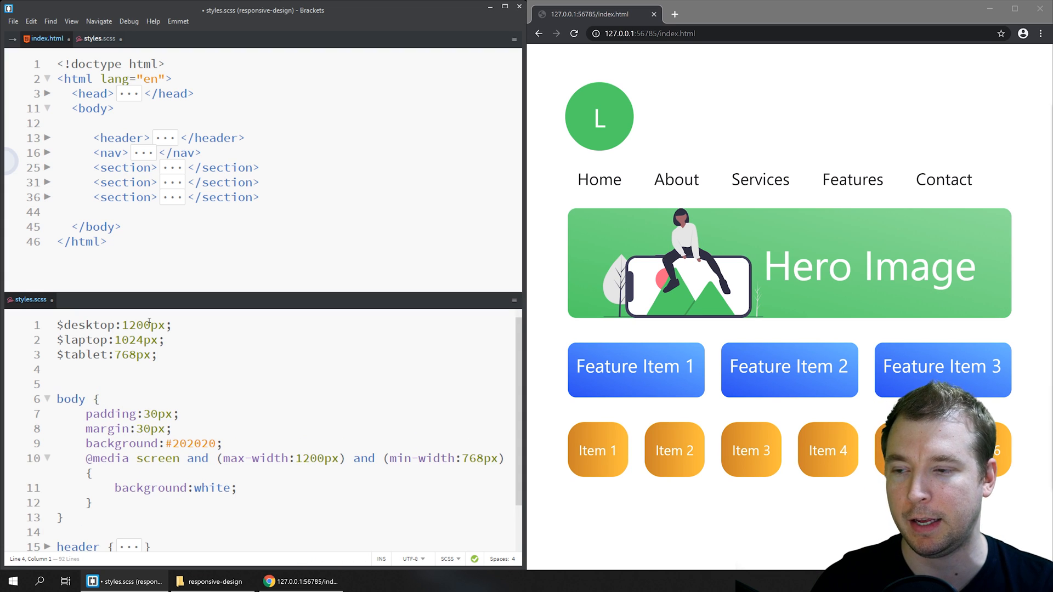
type("$iphone;")
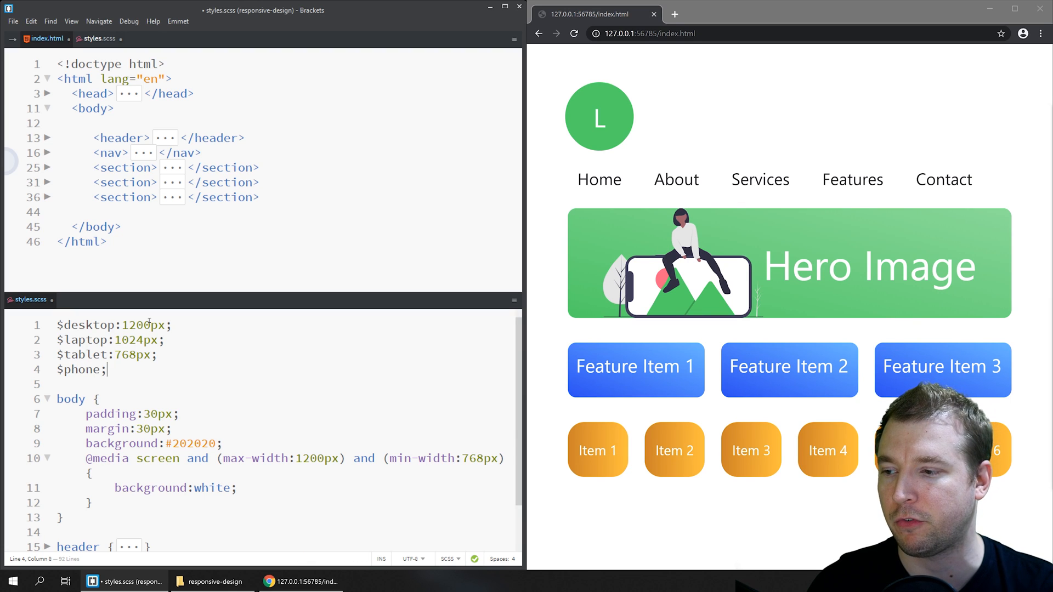
type("480p")
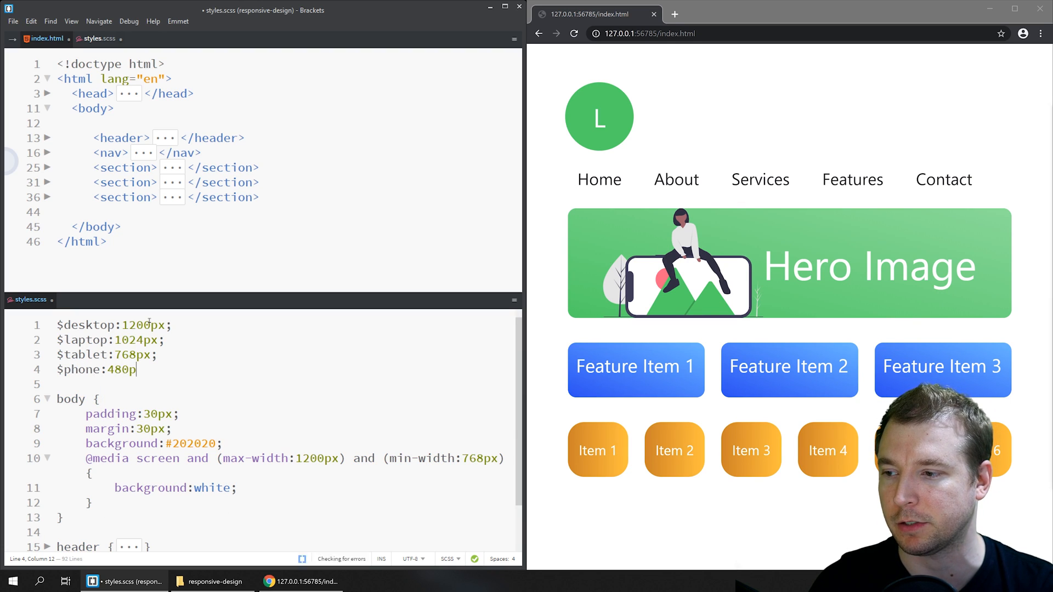
type("x;")
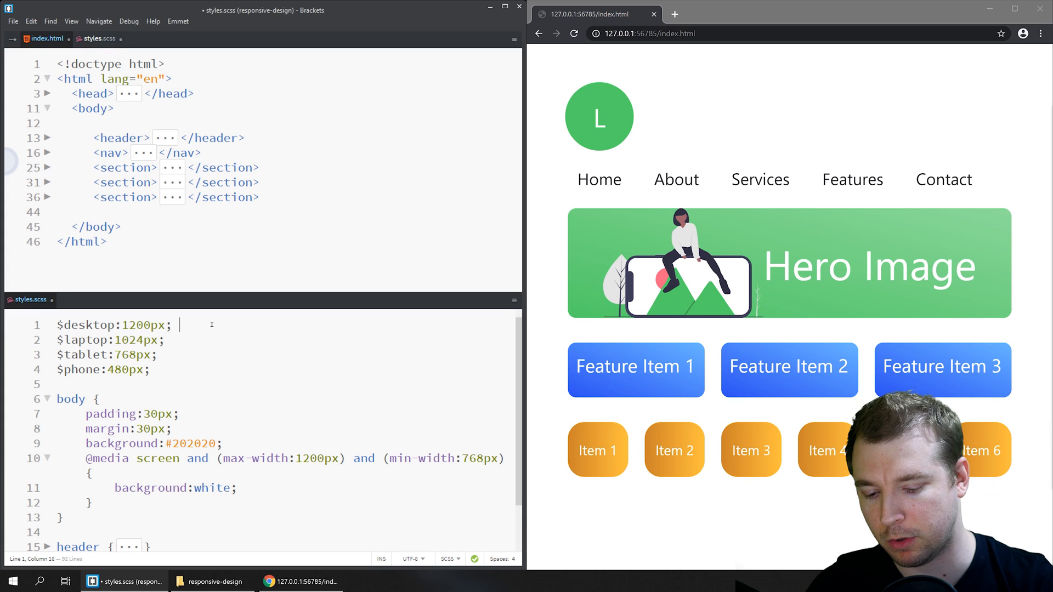
- Add // xl and // lg size comments after the breakpoint variables
type("// xl")
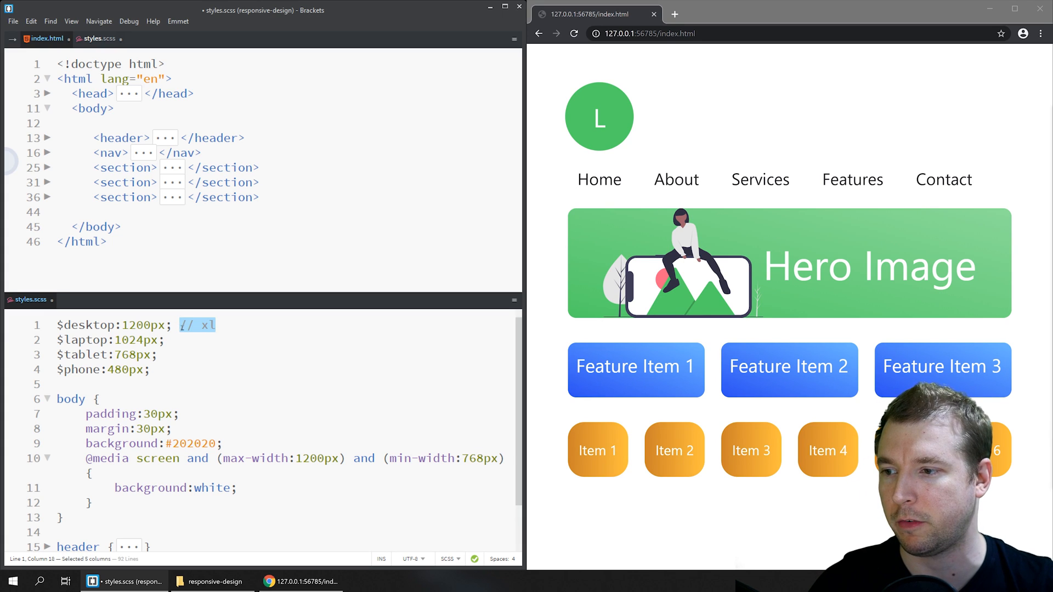
type("// lg")
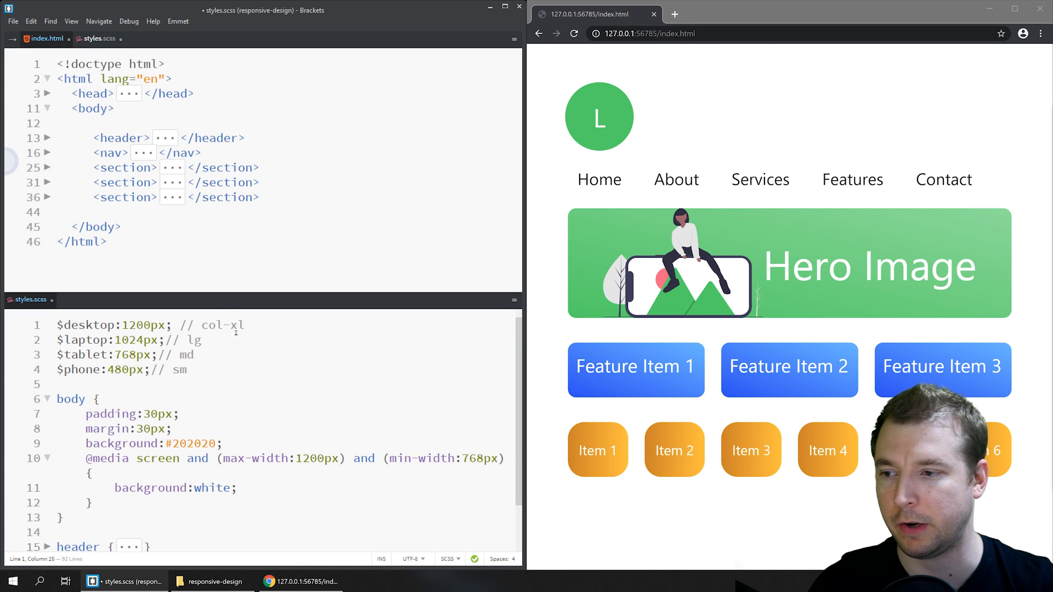
left_click(185, 340)
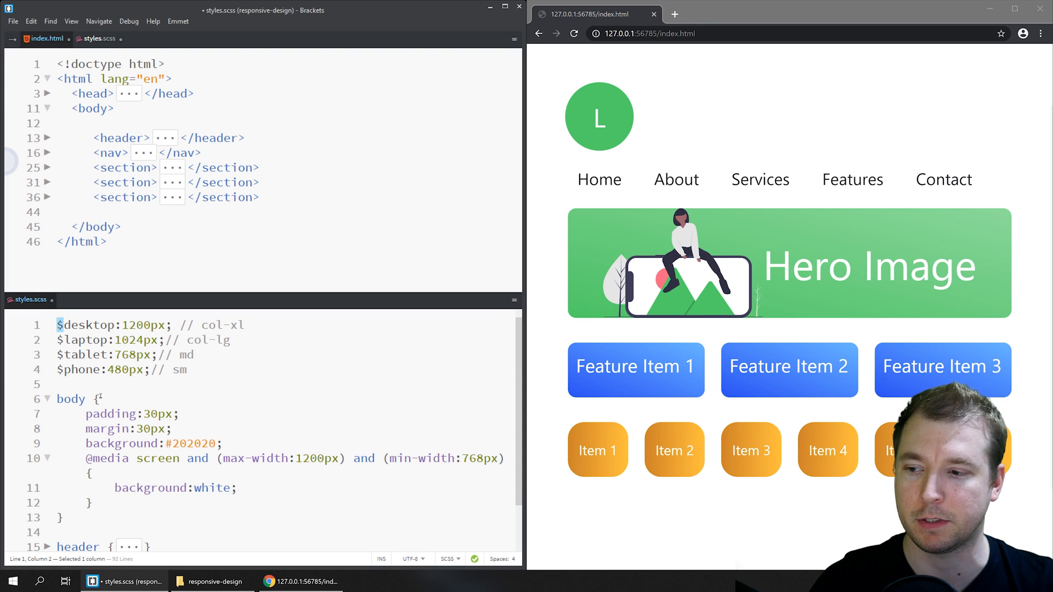
- Replace 1200px in the body media query with $desktop and select the 768px minimum
double_click(83, 325)
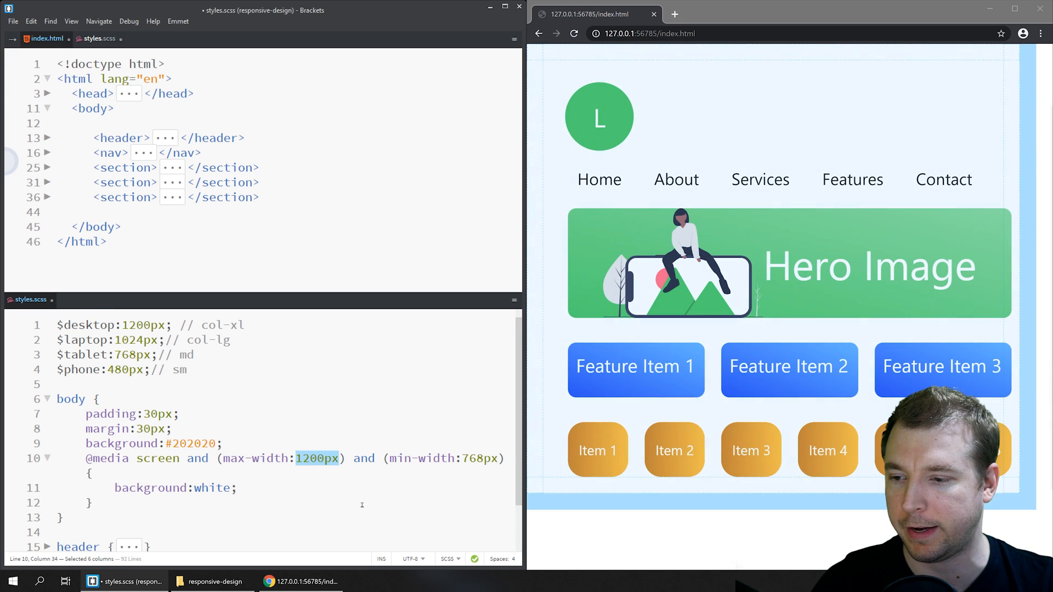
type("$desktop")
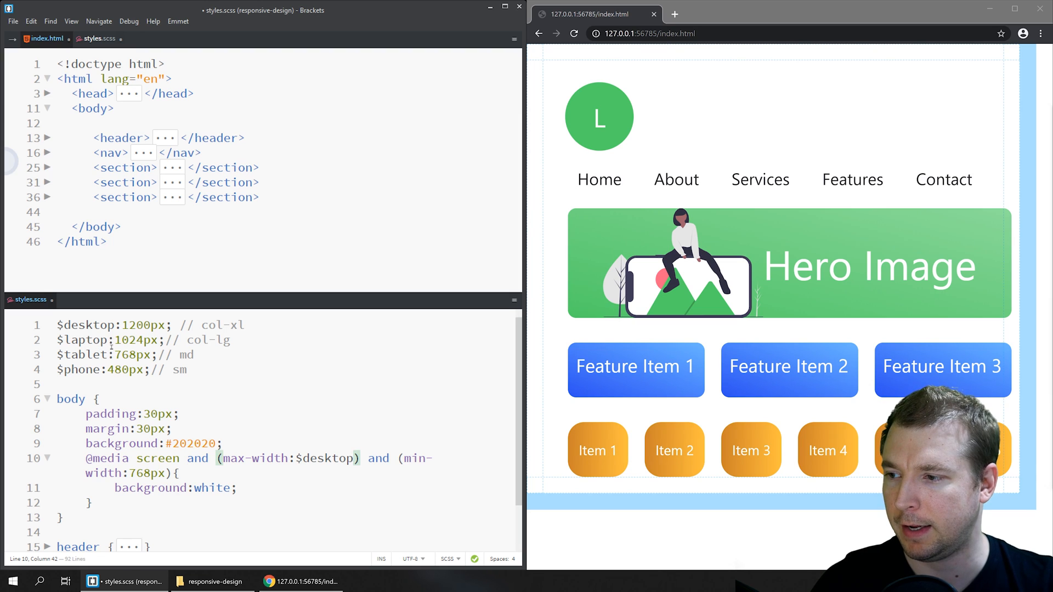
double_click(83, 340)
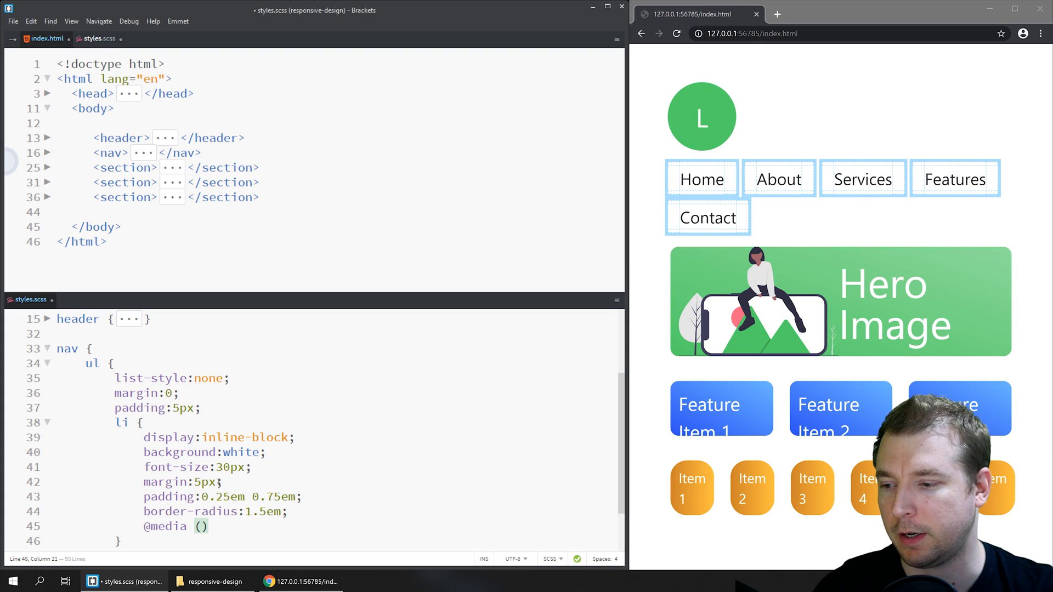
- Complete the nav query as (max-width:$laptop){ display:block; font-size:25px; }
type("max-width")
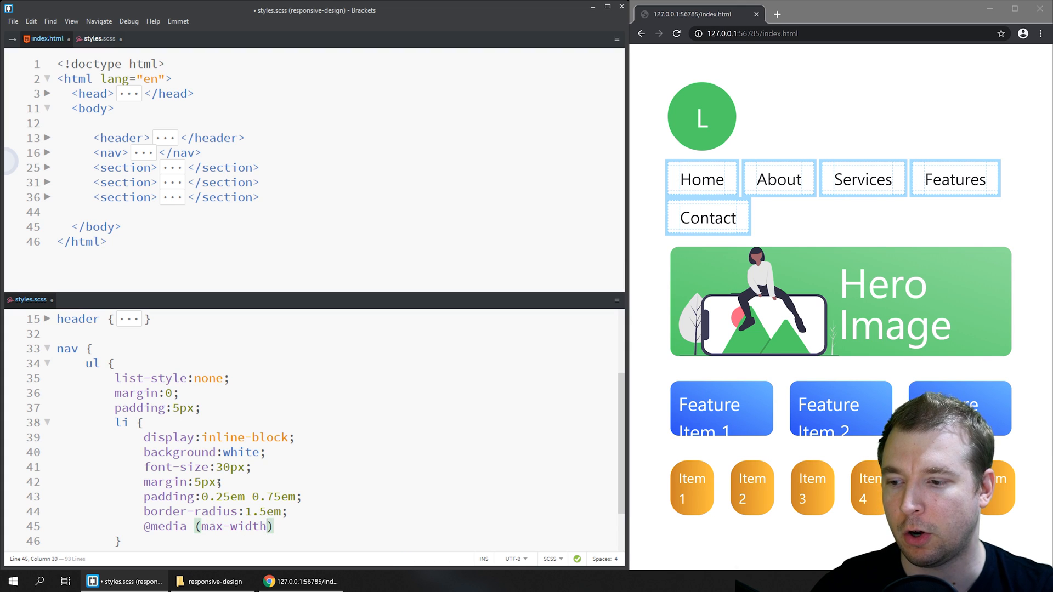
type("$")
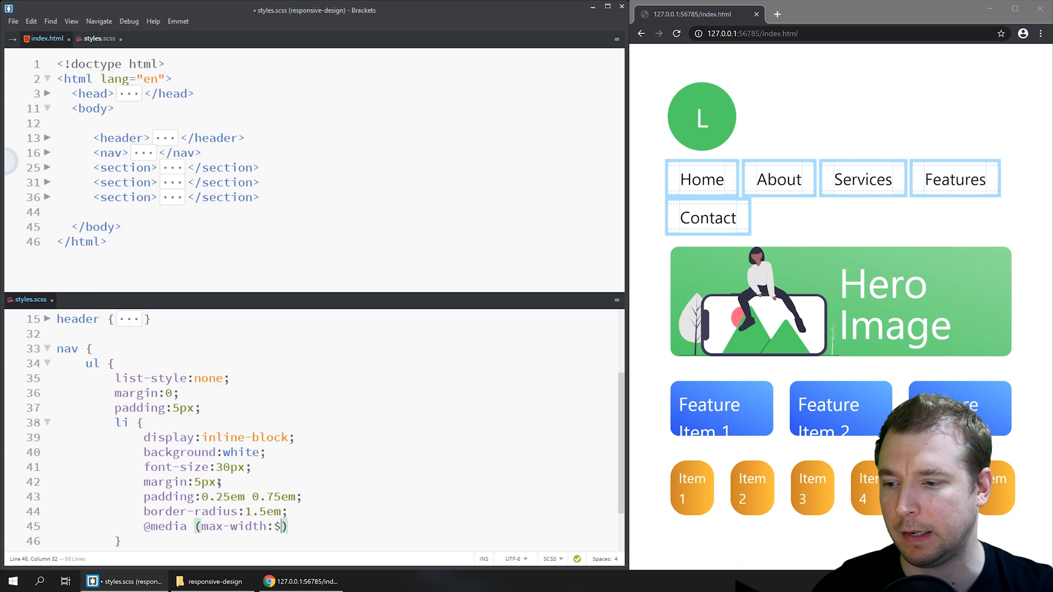
type("laptop){")
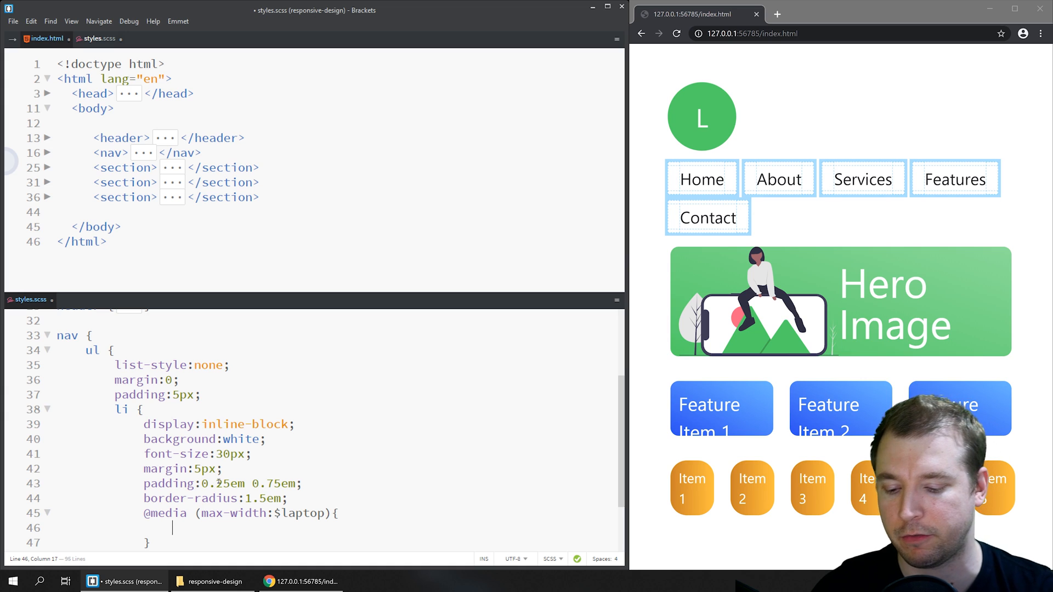
type("display:block;")
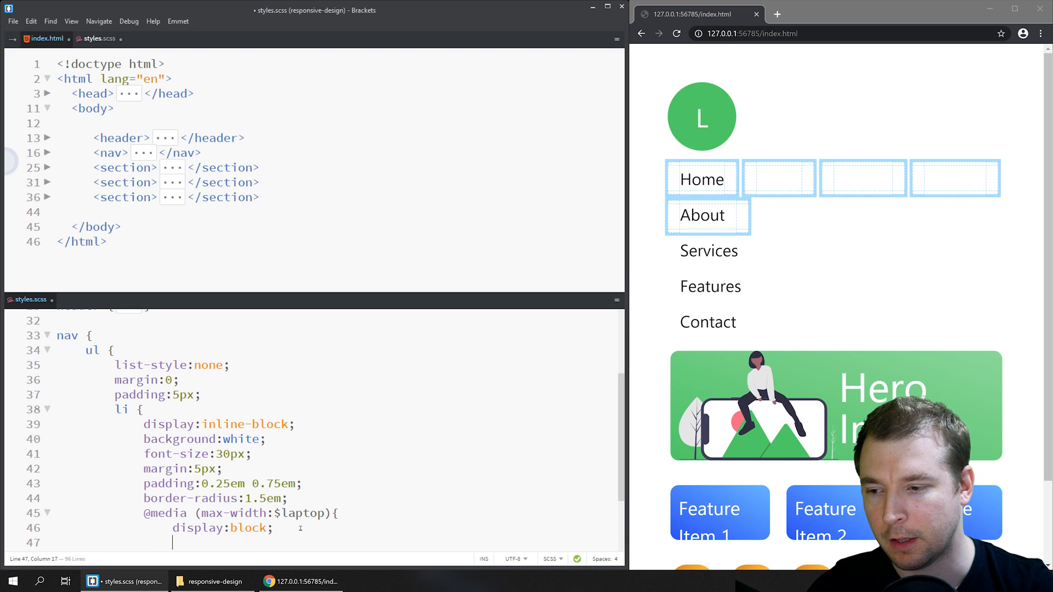
type("font-size:2")
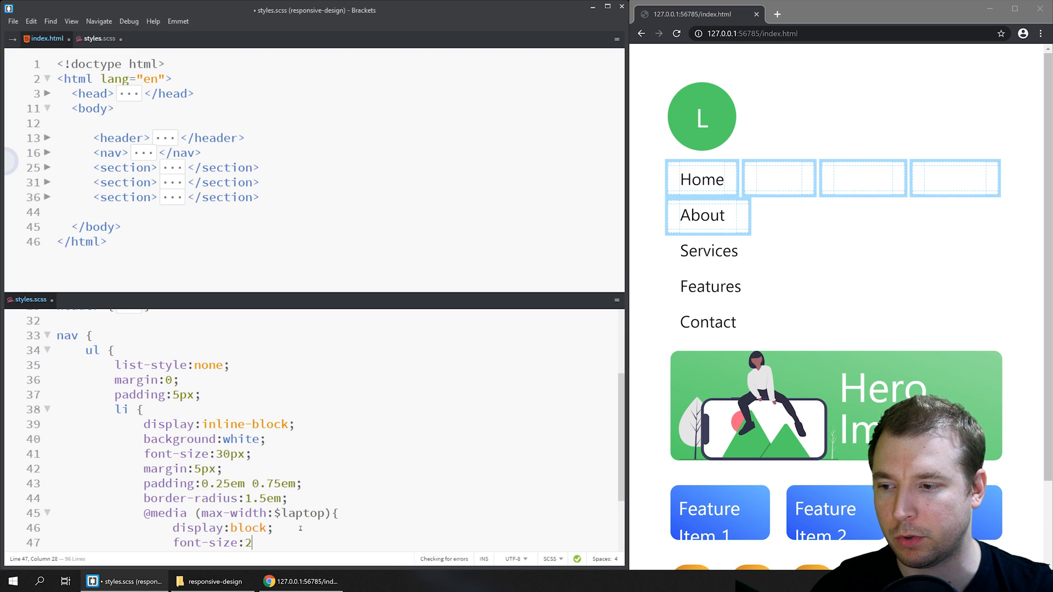
type("5px;")
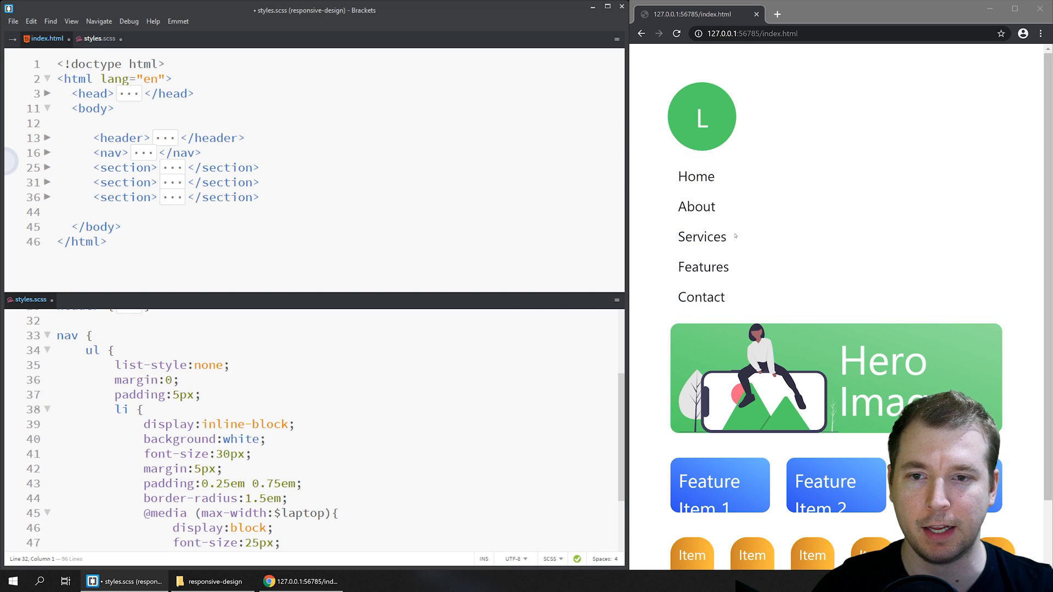
scroll("down", 3)
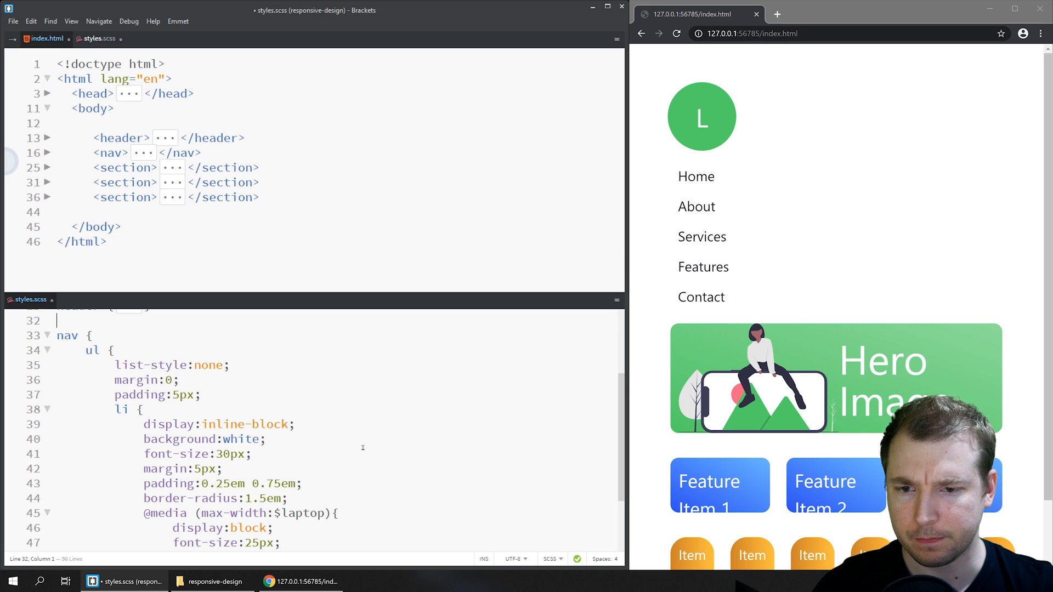
- Retarget the duplicated nav media query to the $tablet breakpoint
scroll("down", 3)
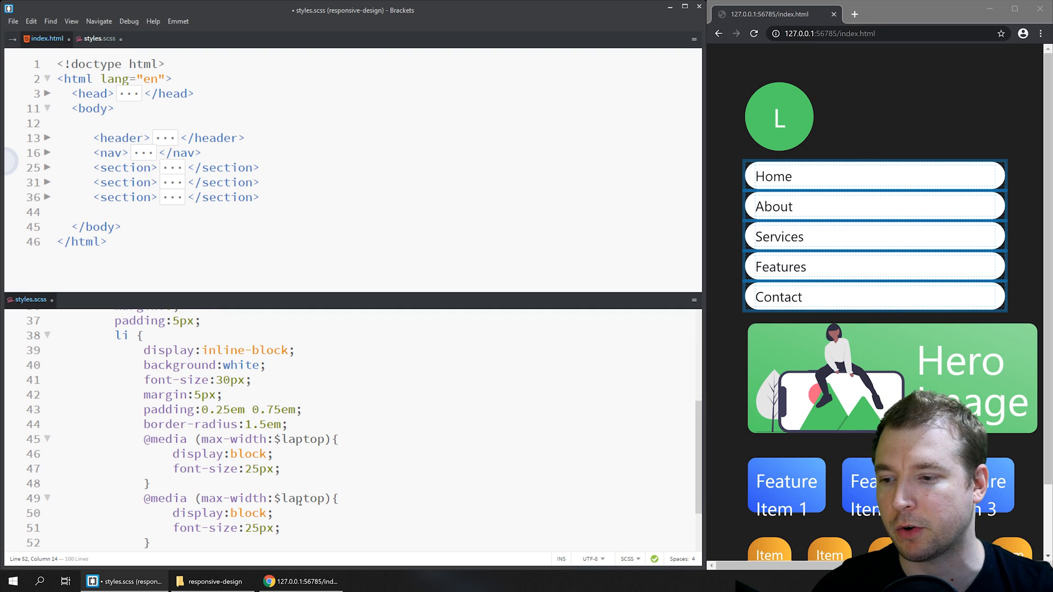
type("tablet")
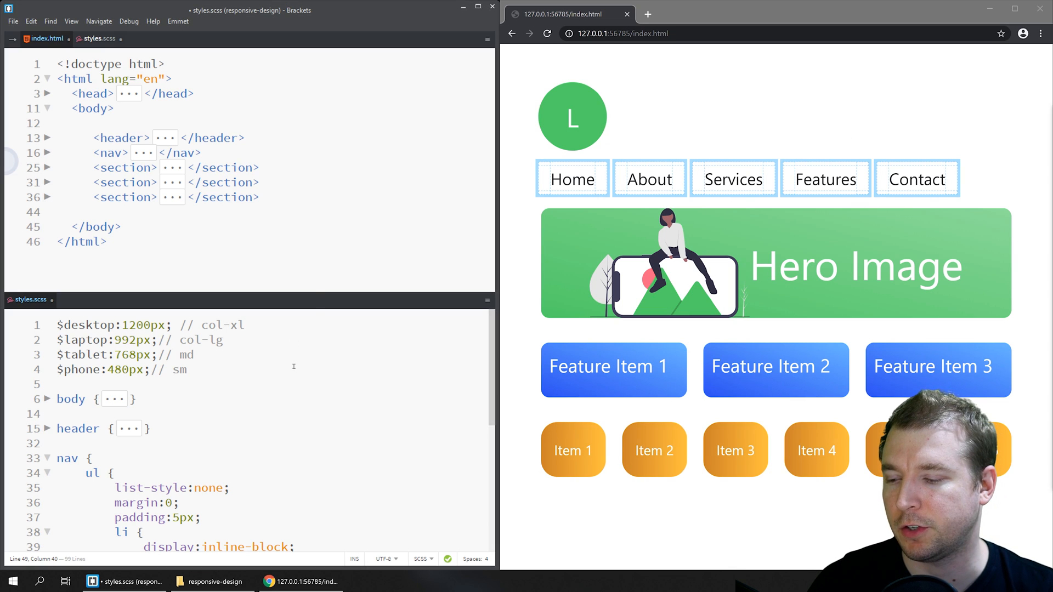
- Scroll to the body rule so its media query can use $tablet as the minimum width
scroll("down", 3)
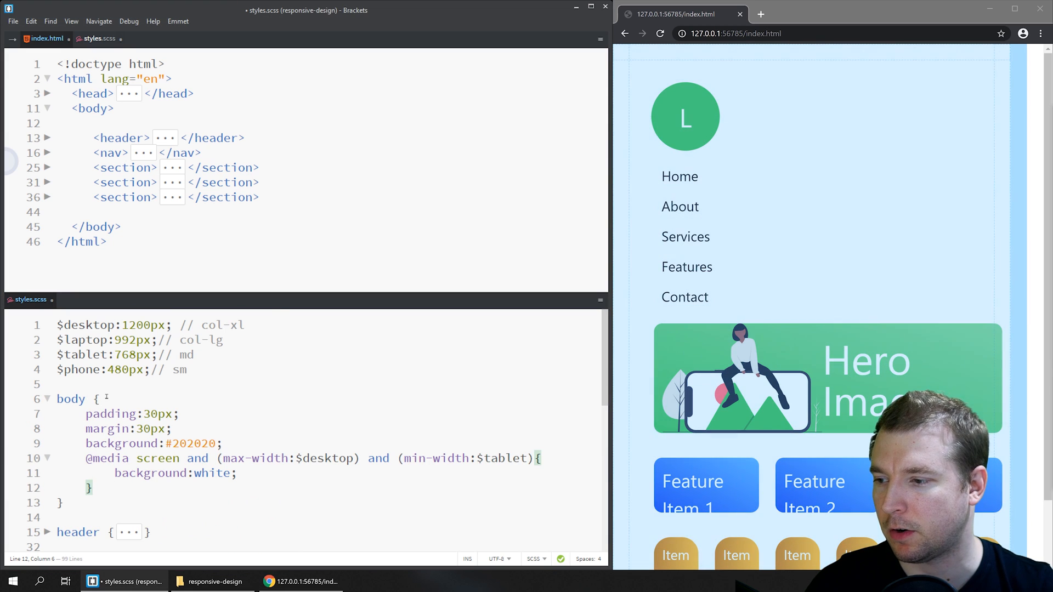
type("M@")
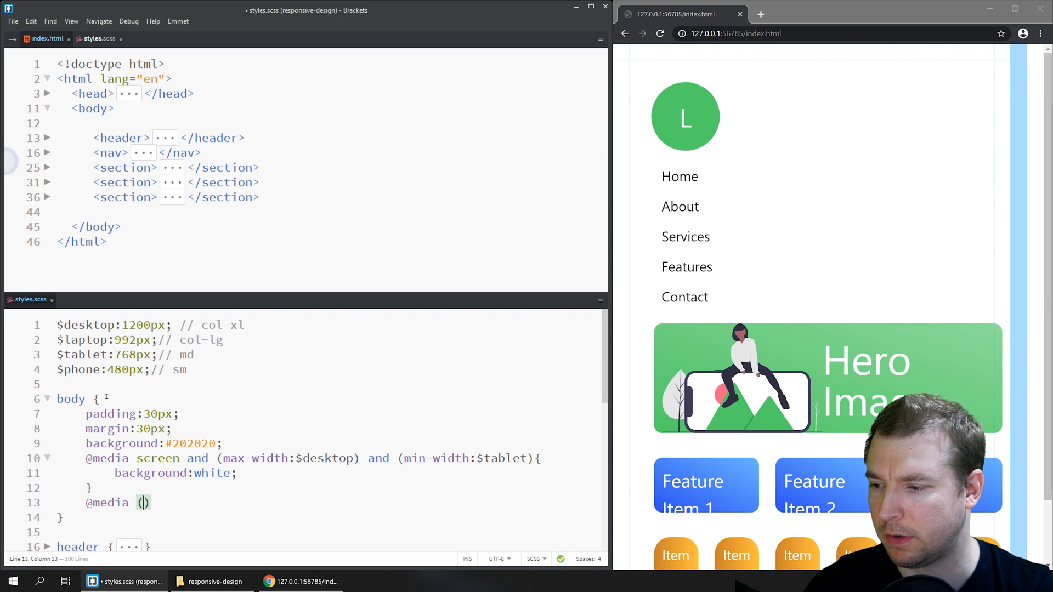
type("max-lap")
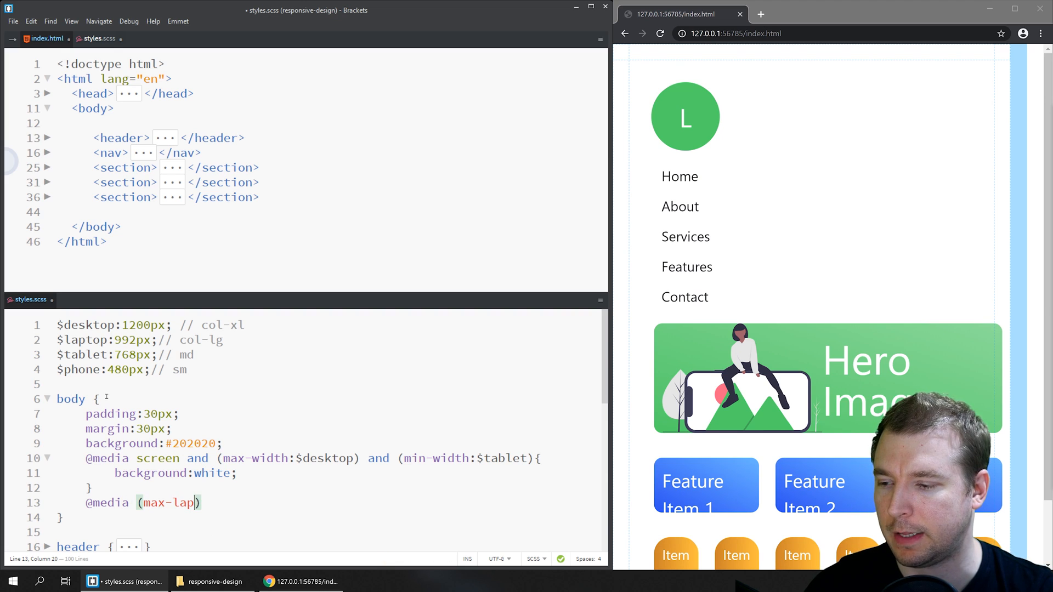
key("Backspace")
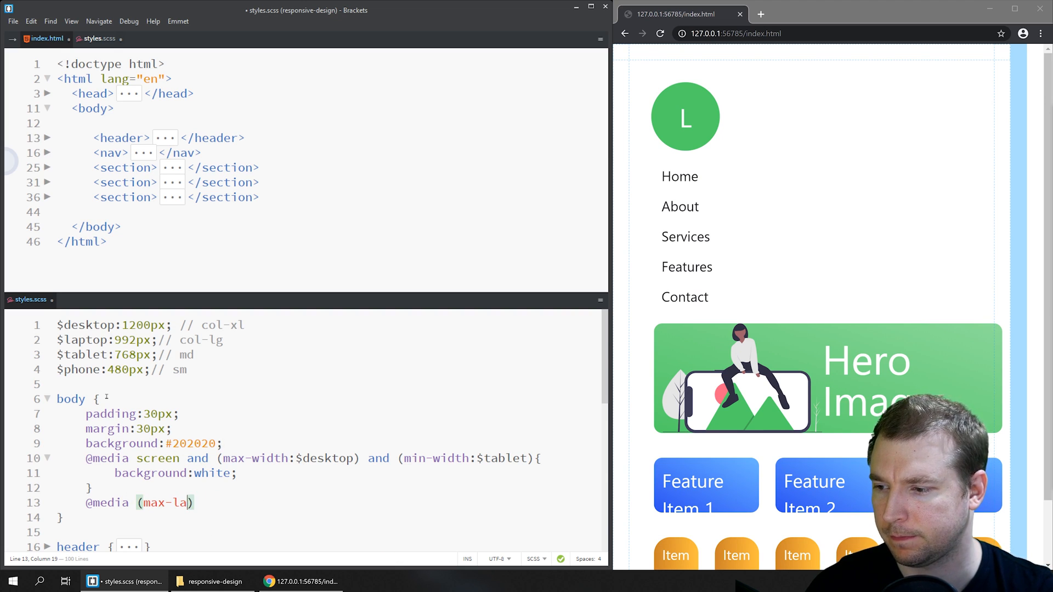
type("width:$l")
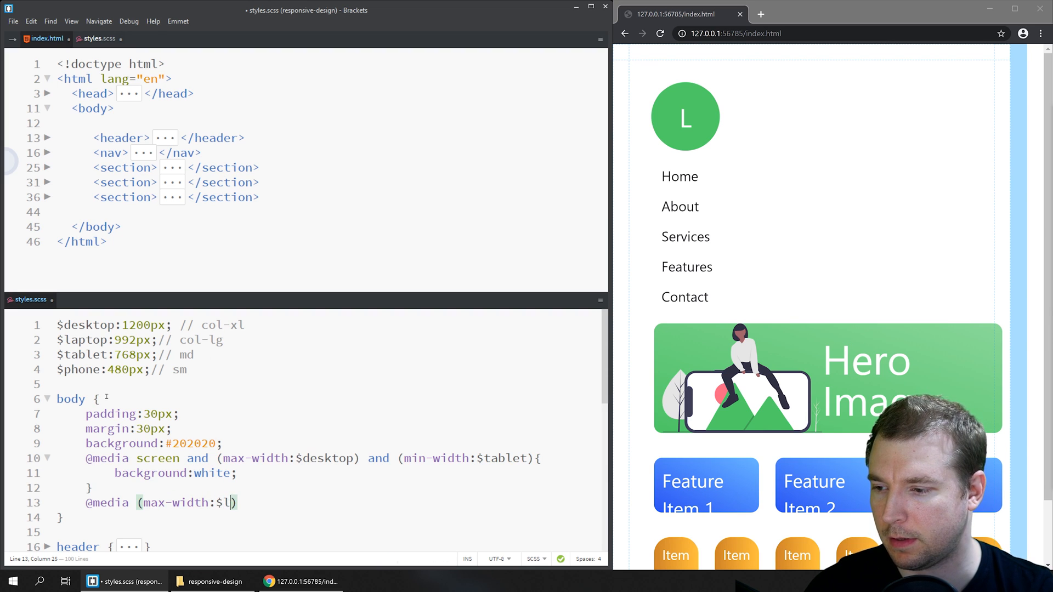
type("aptop){}")
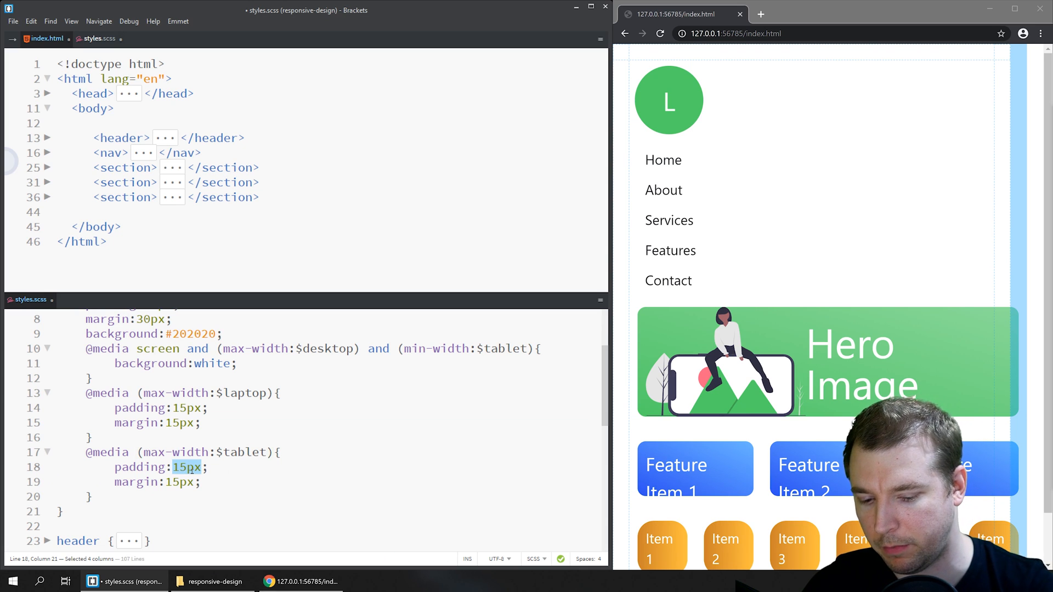
type("0p")
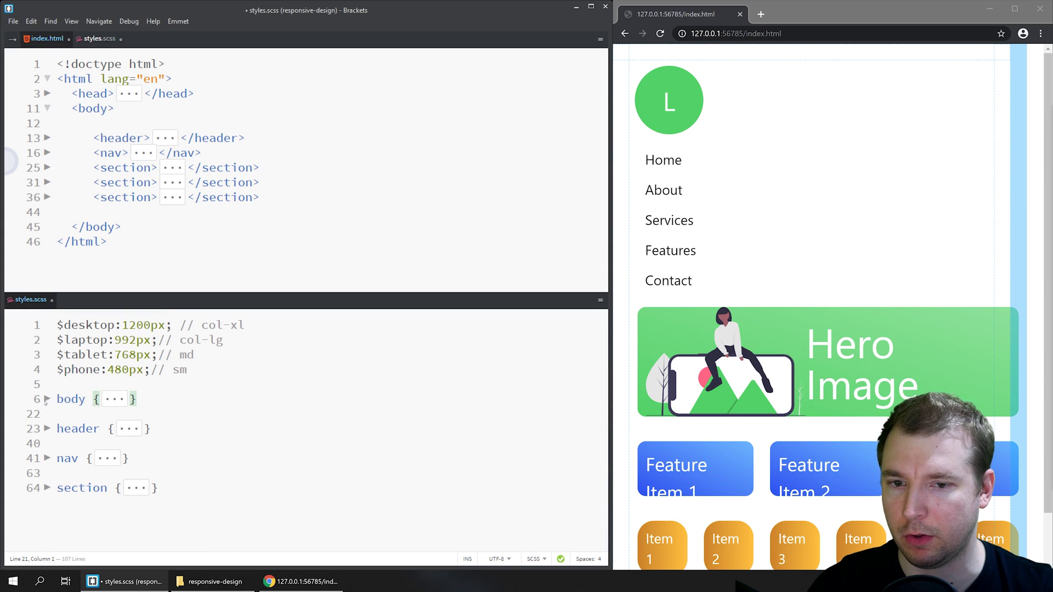
- Give the section rule a $laptop max-width query with its margin-bottom declaration, then fold it
left_click(47, 459)
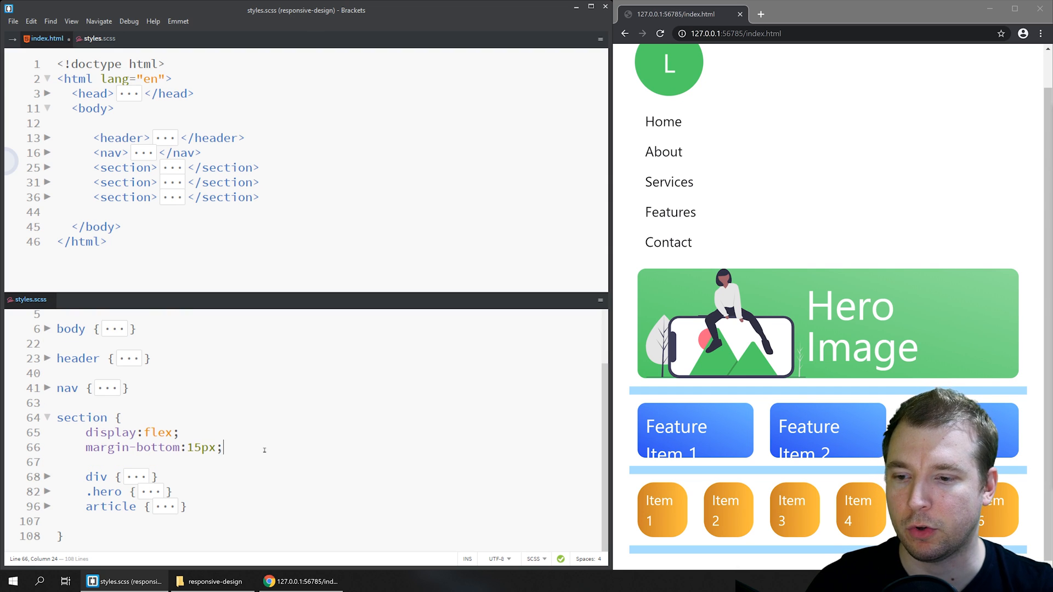
key("Enter")
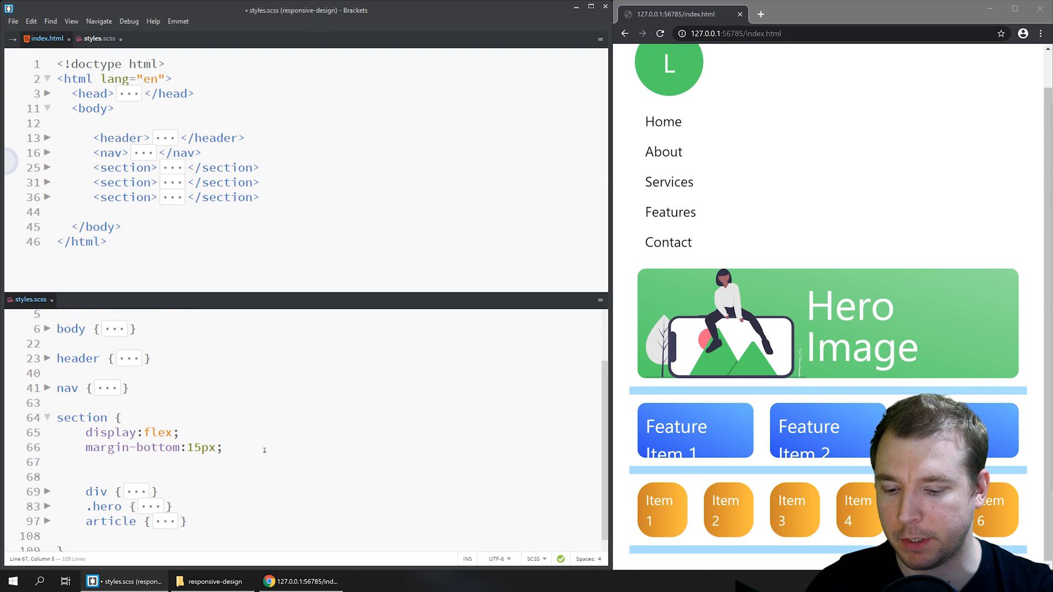
type("@media (max)")
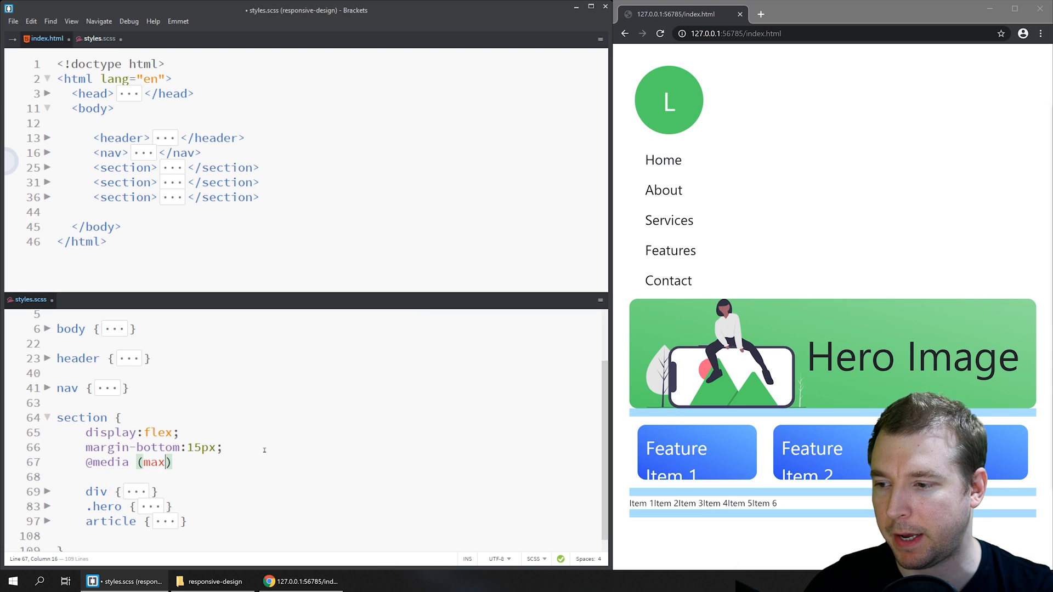
type("-with:$laptop")
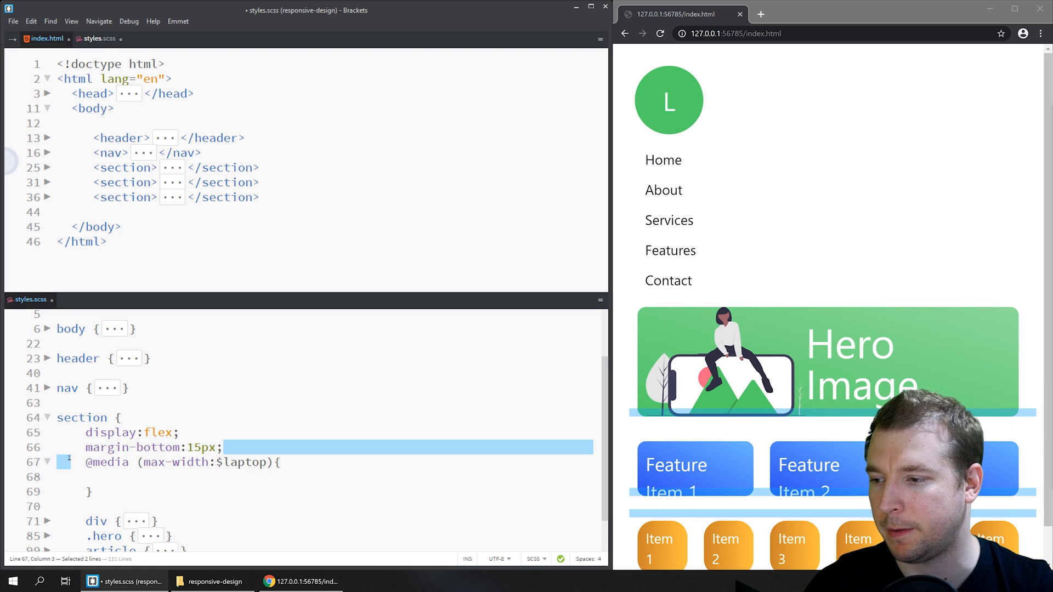
type("margin-bottom:15px;")
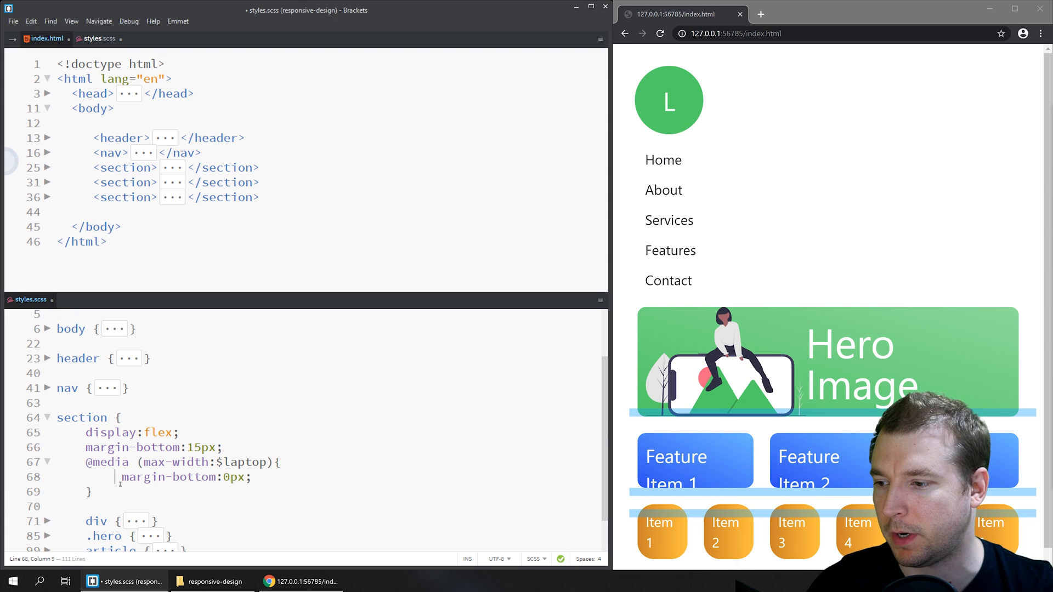
left_click(48, 462)
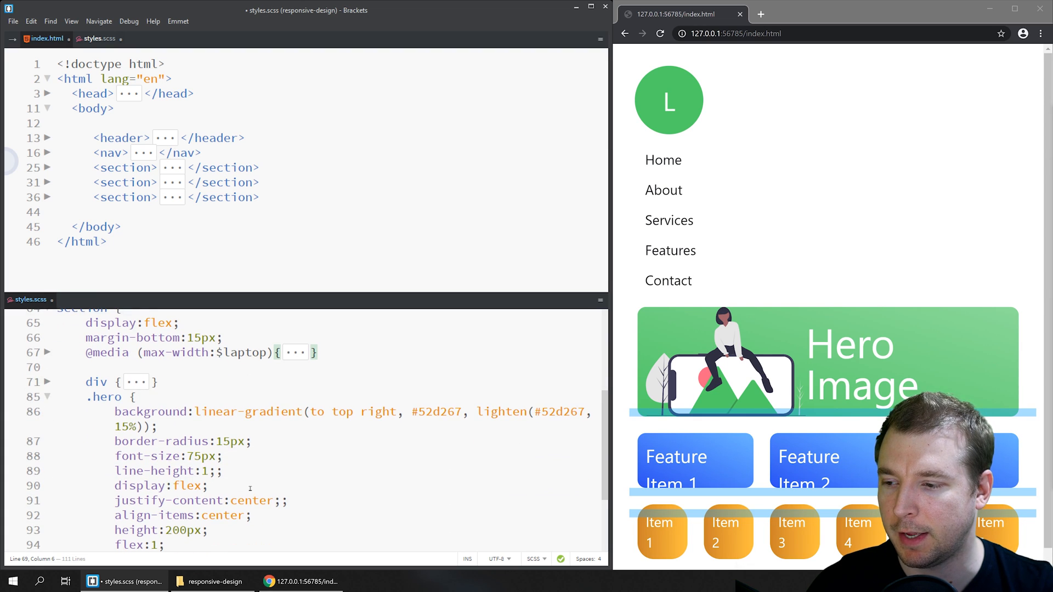
- Add a $laptop query to .hero setting 225px height, 150px image height and a font-size line
scroll("down", 3)
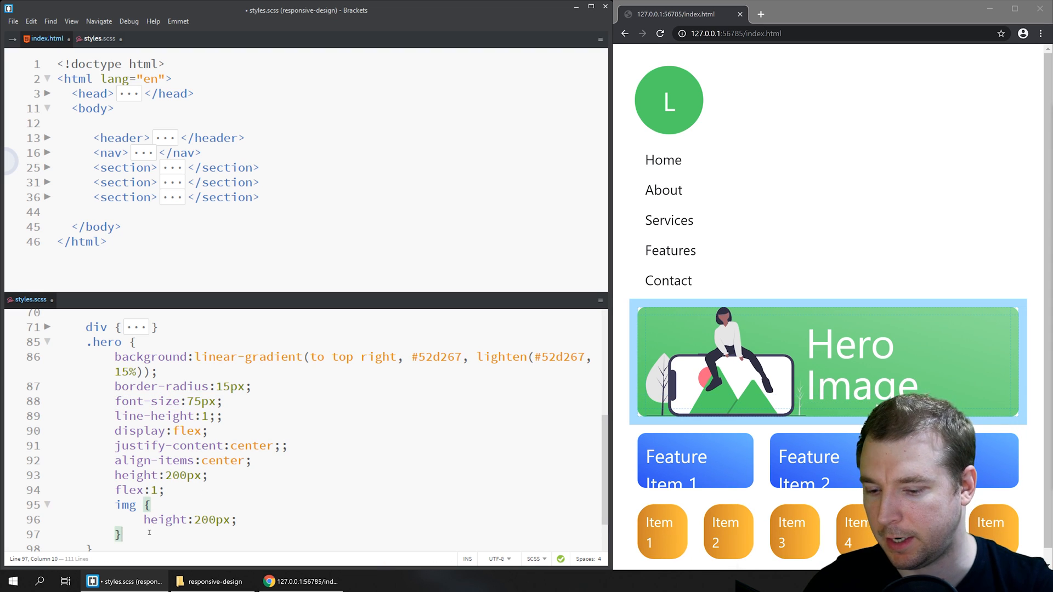
type("@media (max-width:$lapto")
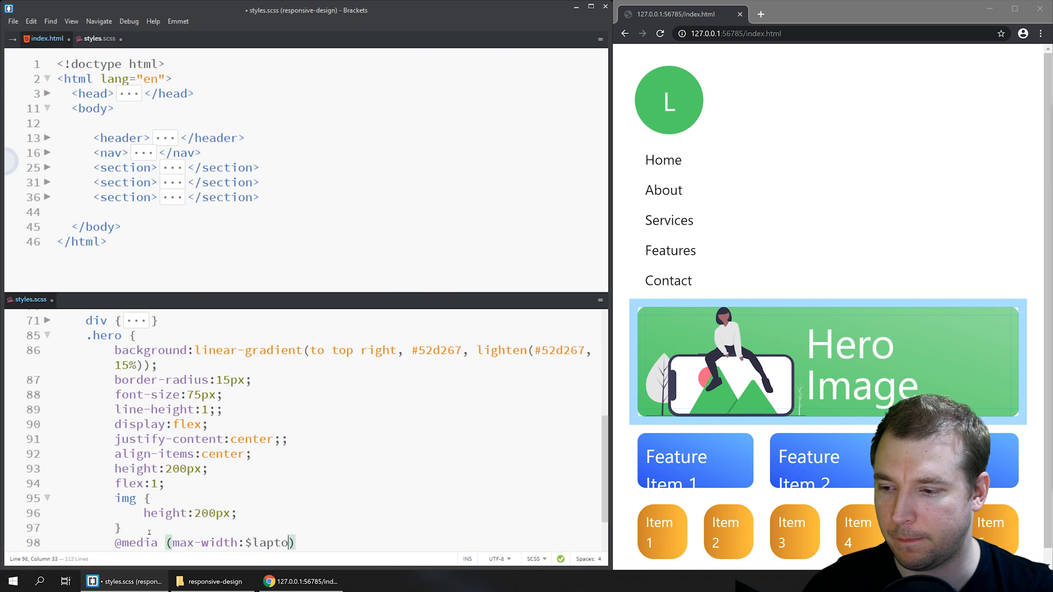
type("){")
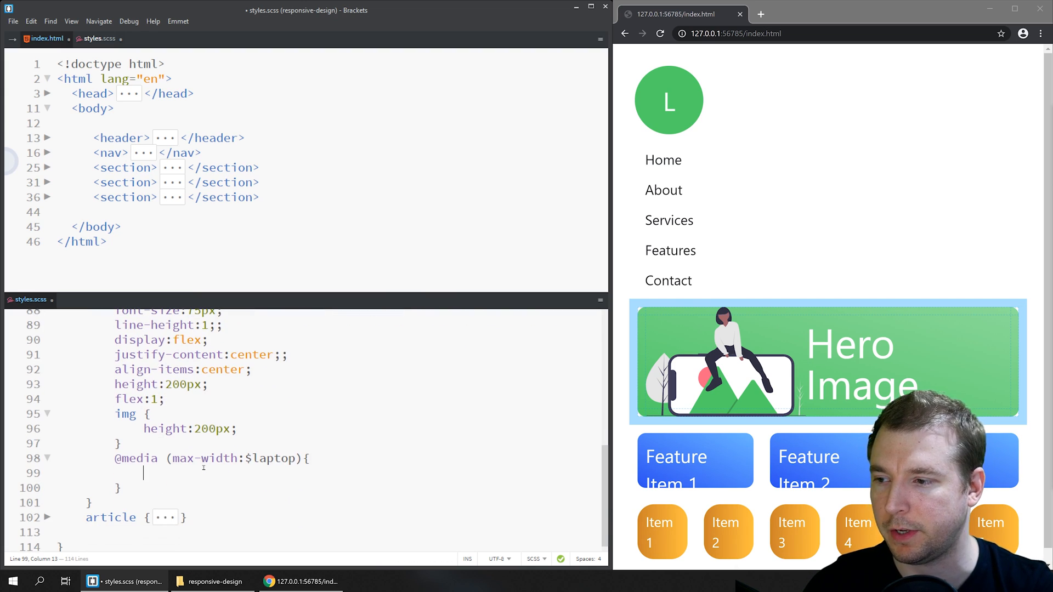
type("img {")
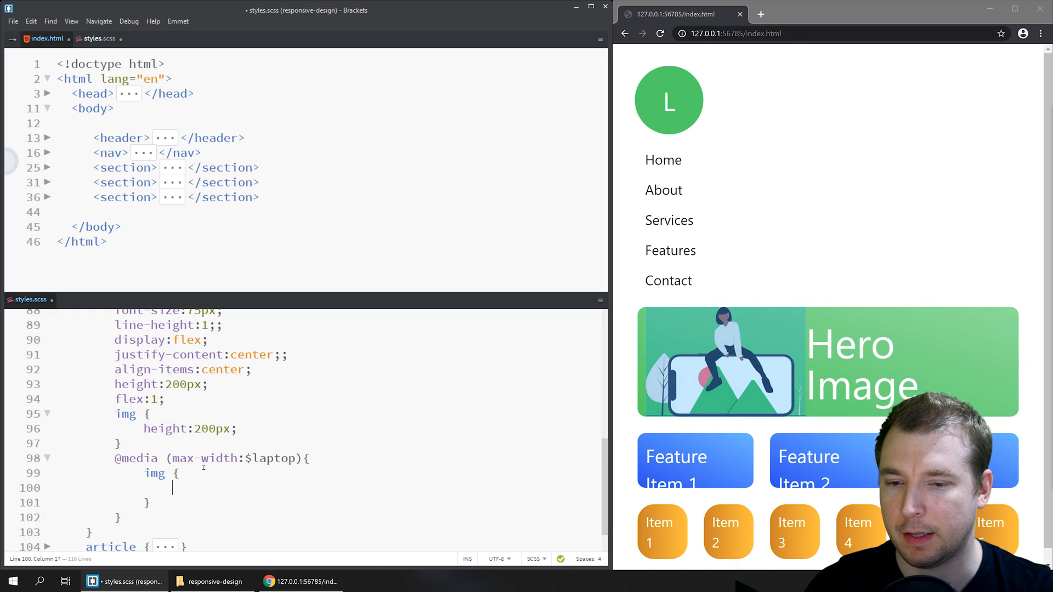
type("height:225;")
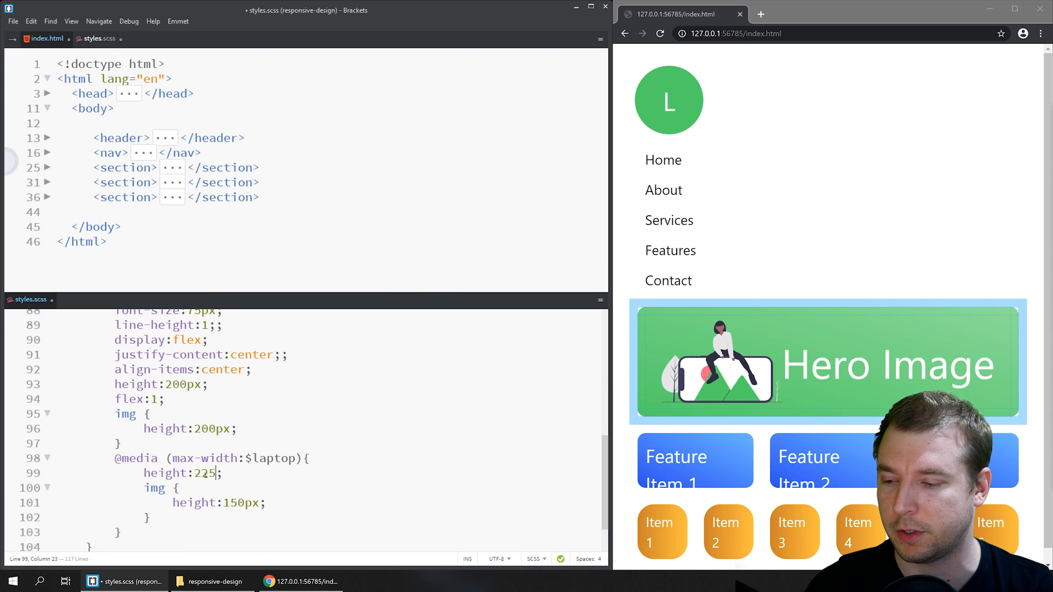
key("Enter")
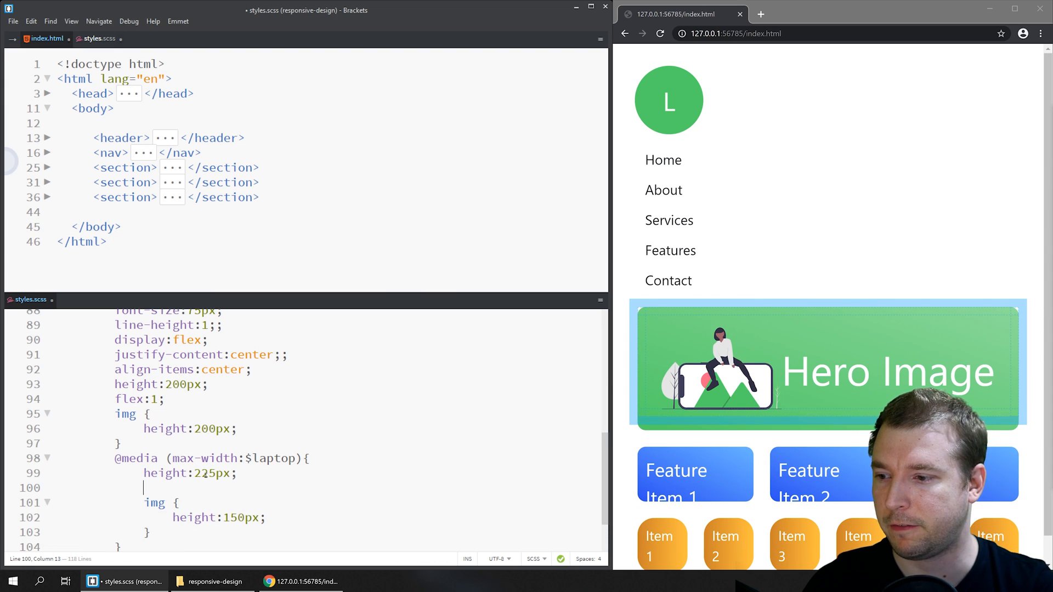
type("font-size:")
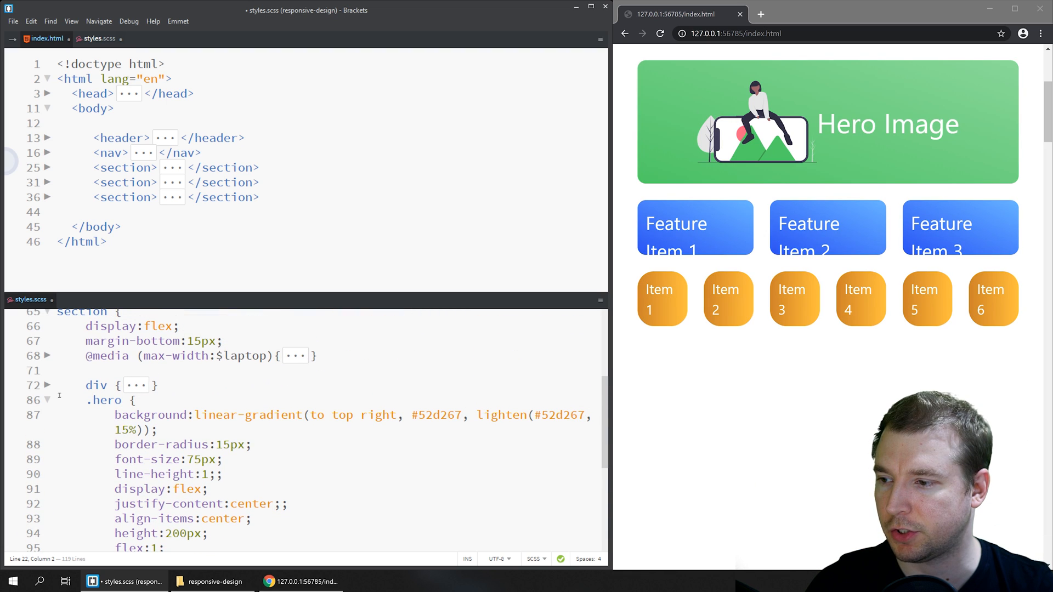
scroll("down", 3)
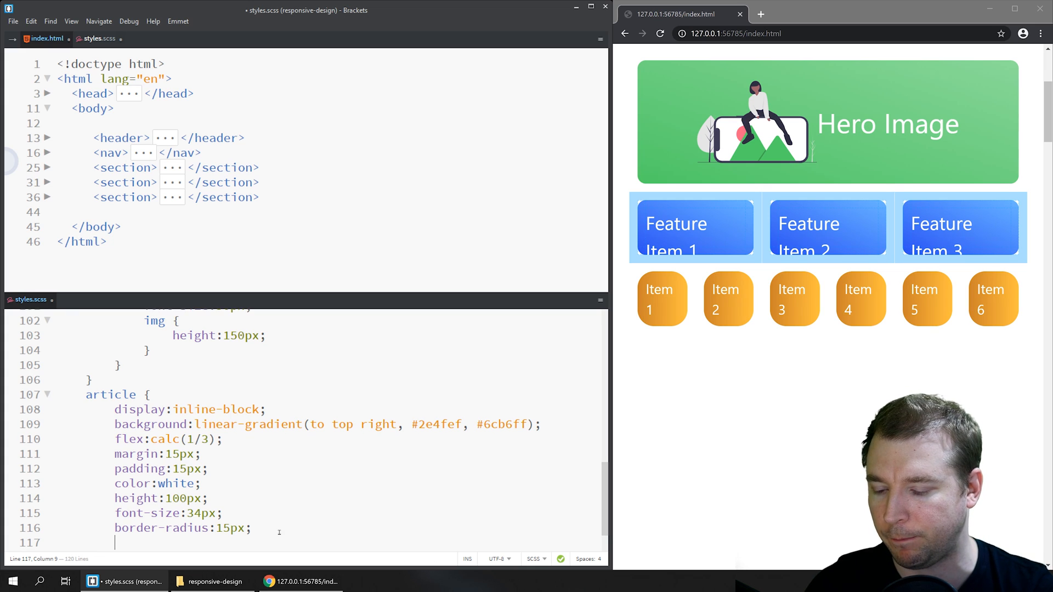
type("@media(max-wi")
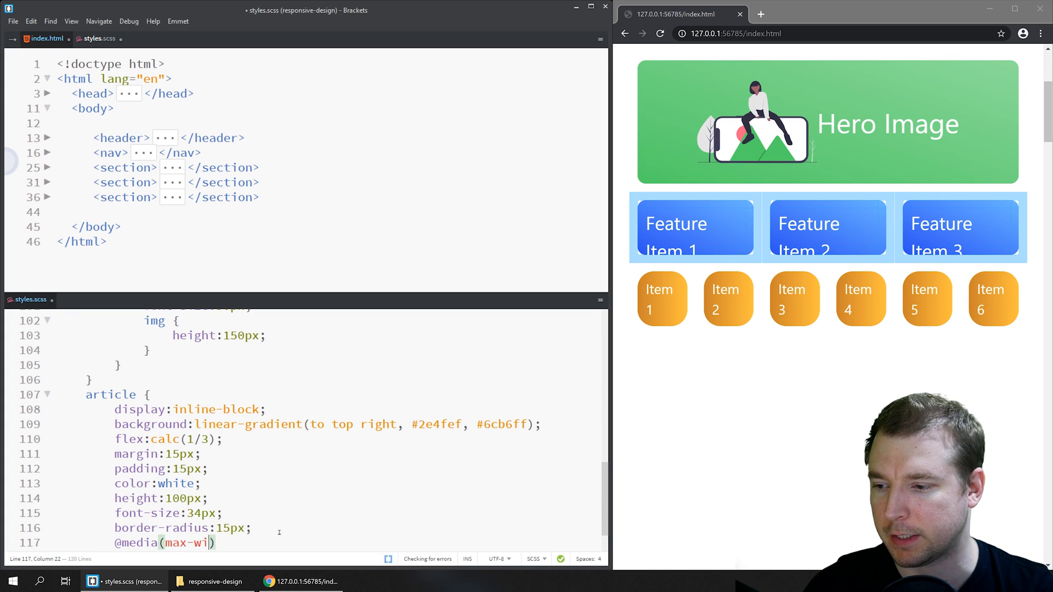
type("dth::")
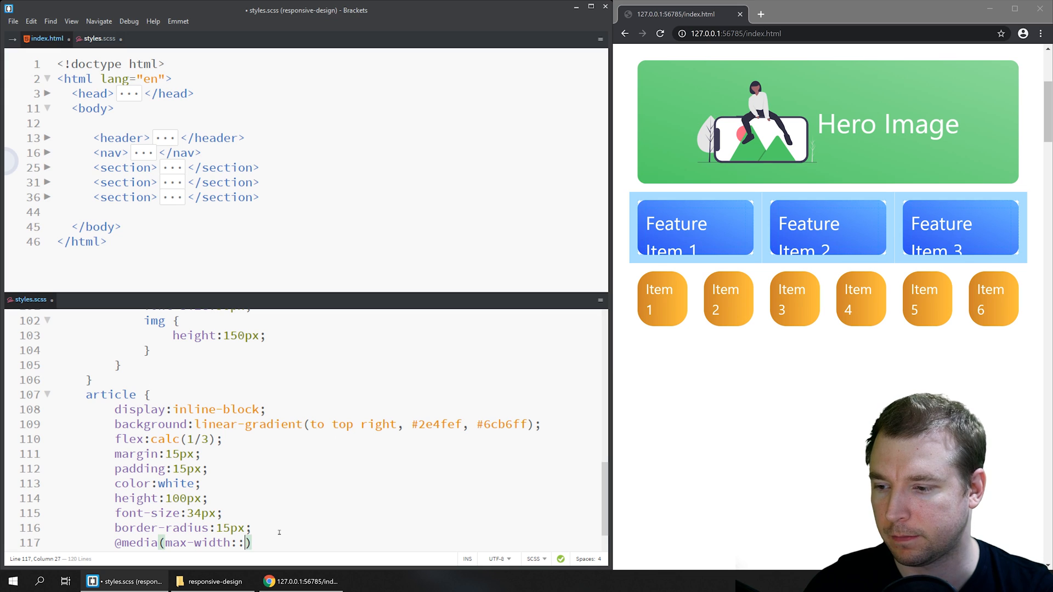
type("$laptop){")
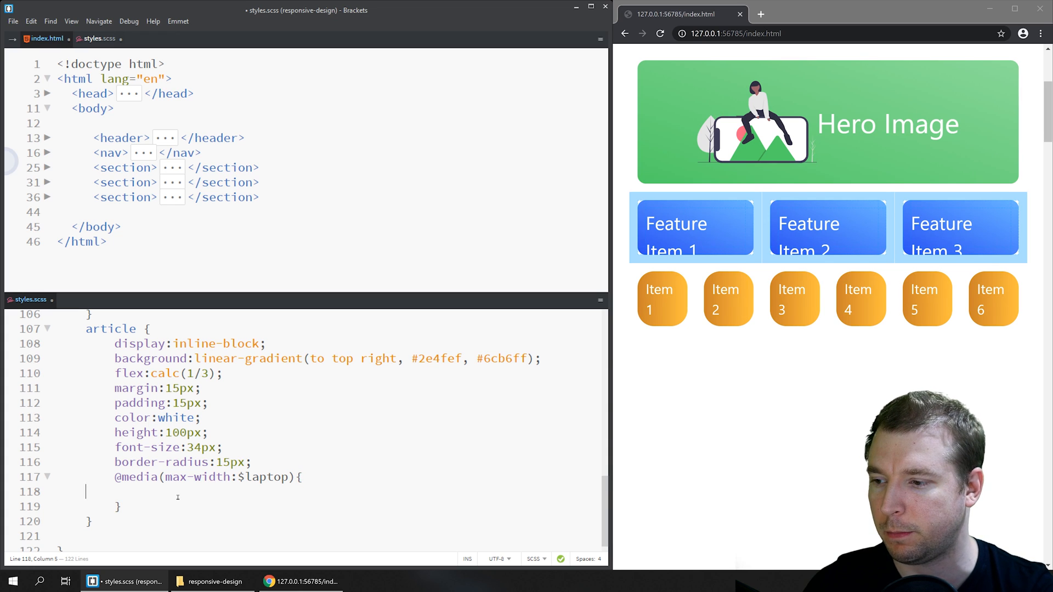
type("font-size:3")
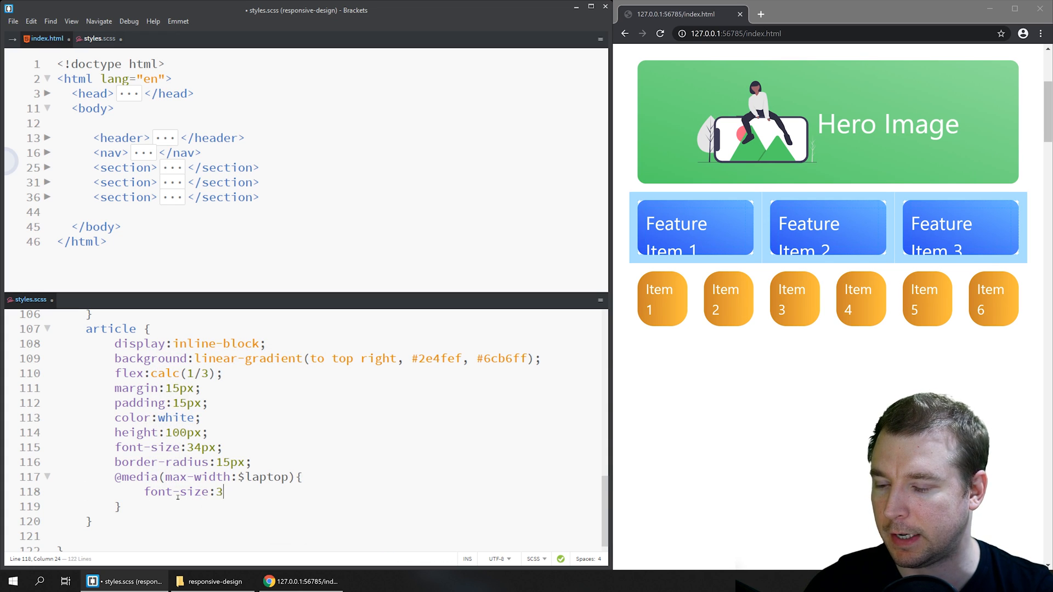
type("0px;")
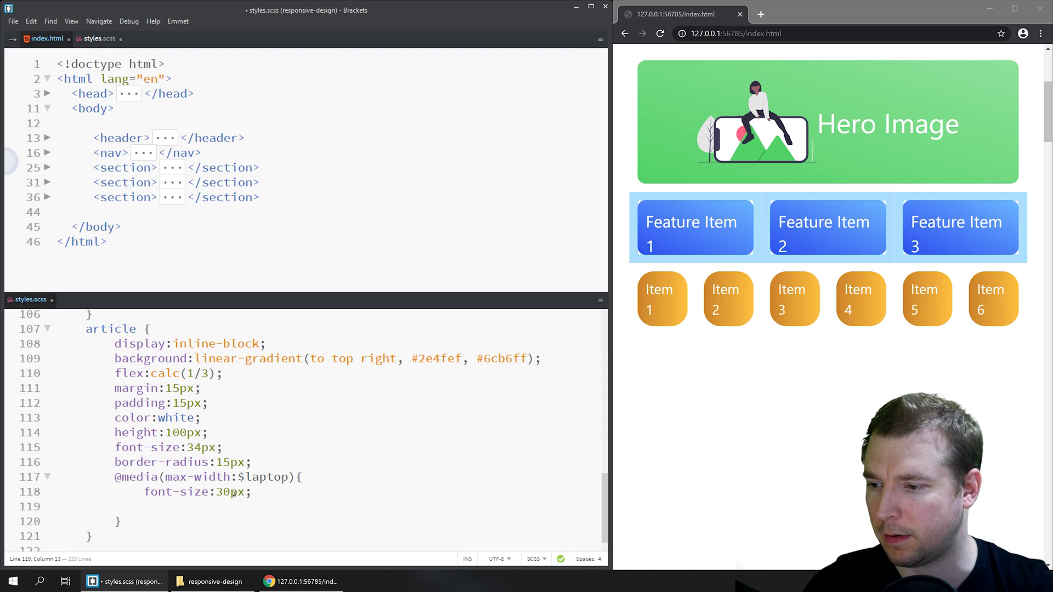
type("25")
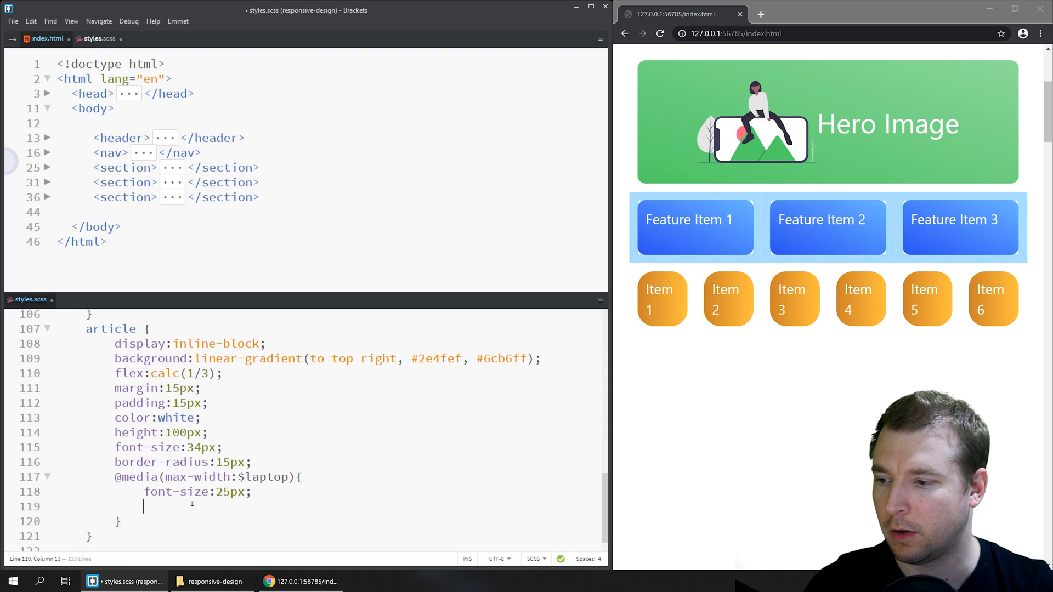
type("text-align:center;")
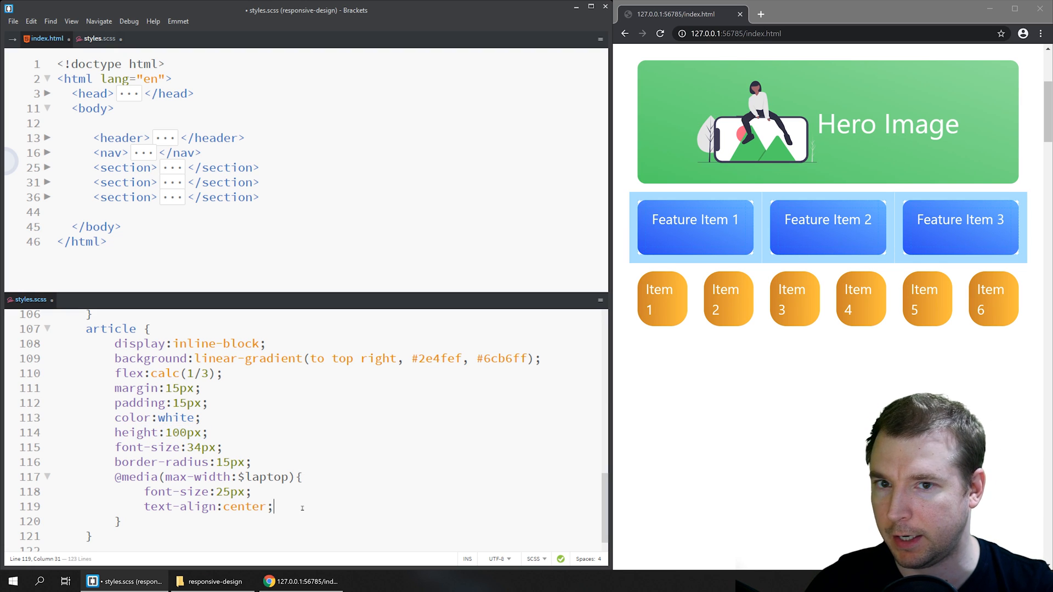
- Give the article's laptop query a height and 15px margin
type("height:100px;")
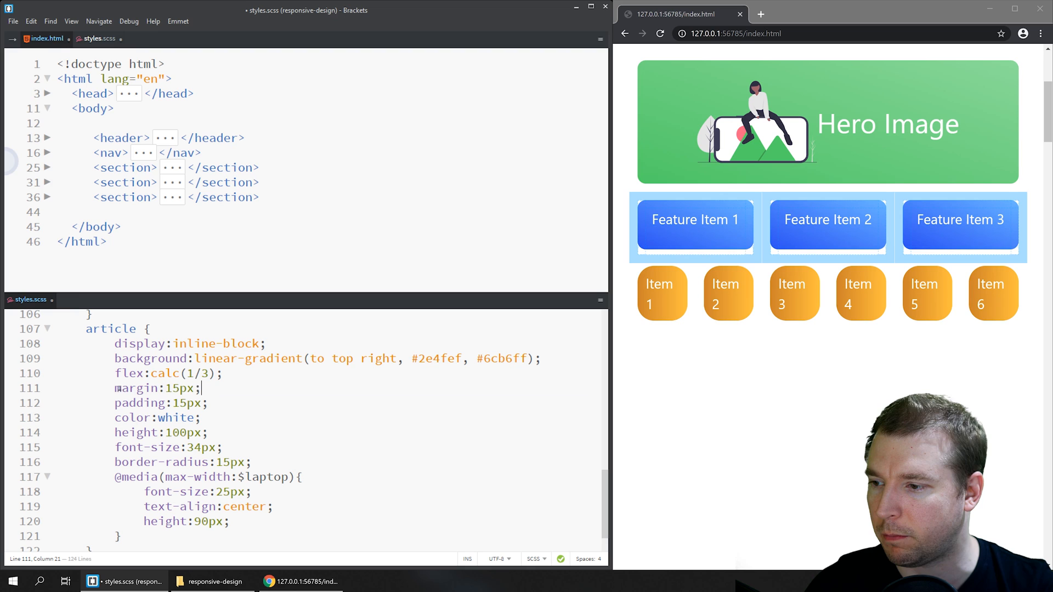
type("margin:15px;")
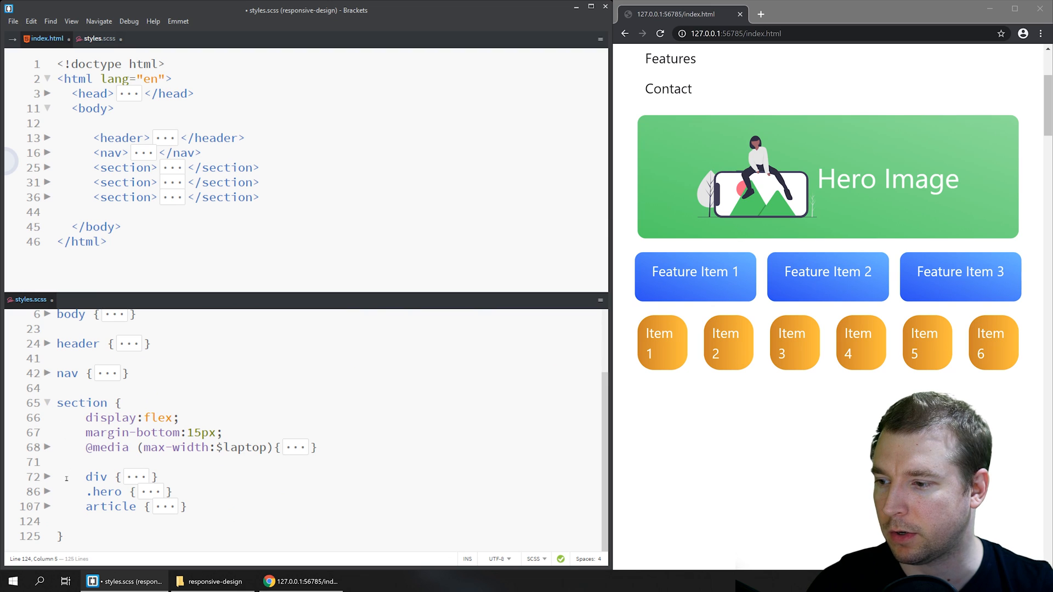
- Add a $laptop query to the item div rule with smaller font, 10px margin and 10px padding
left_click(48, 477)
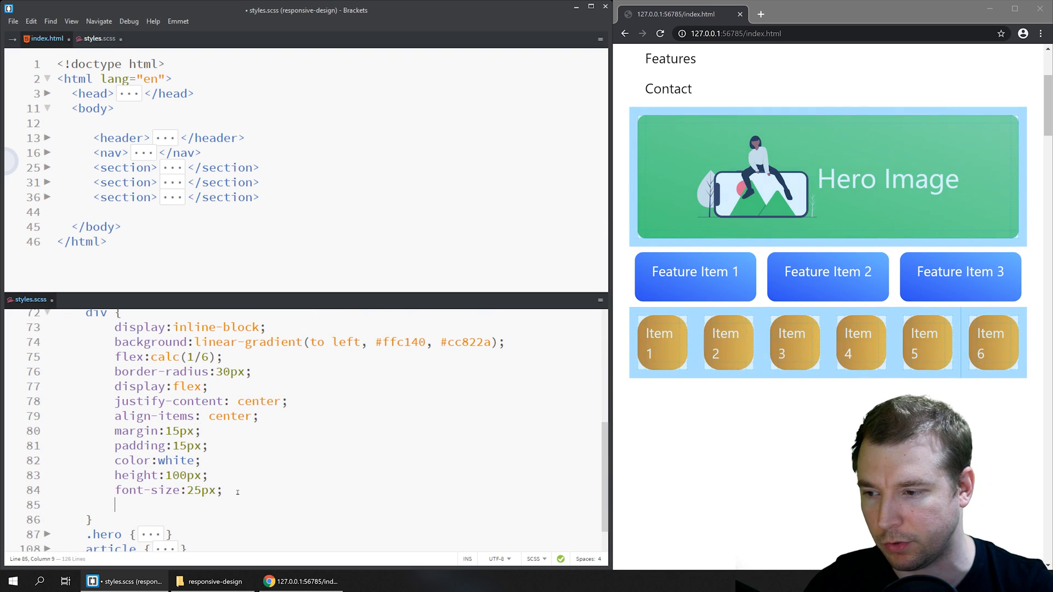
type("@media(max-w")
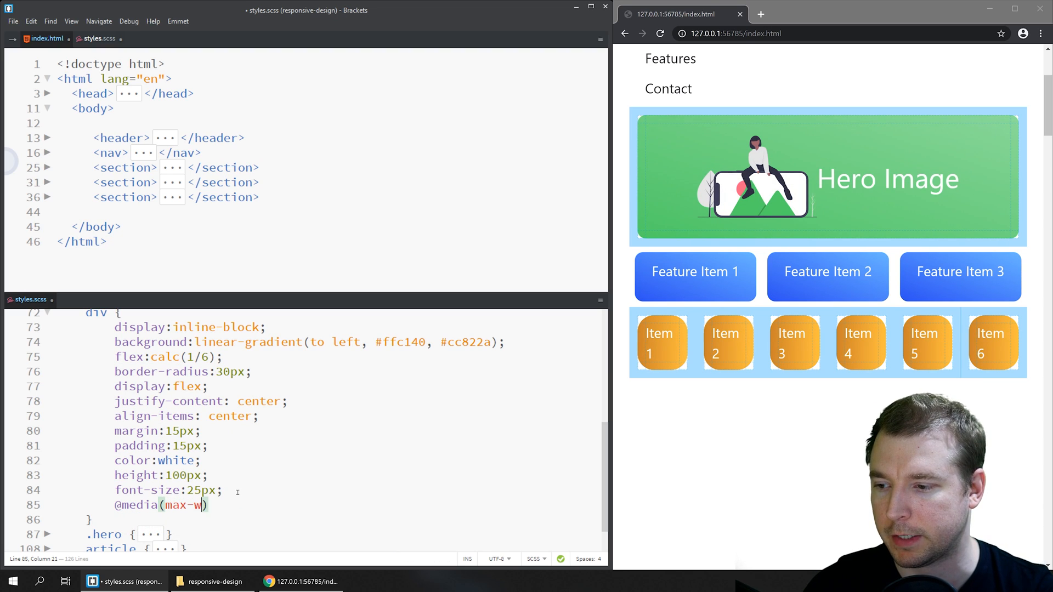
type("idth:$lapo")
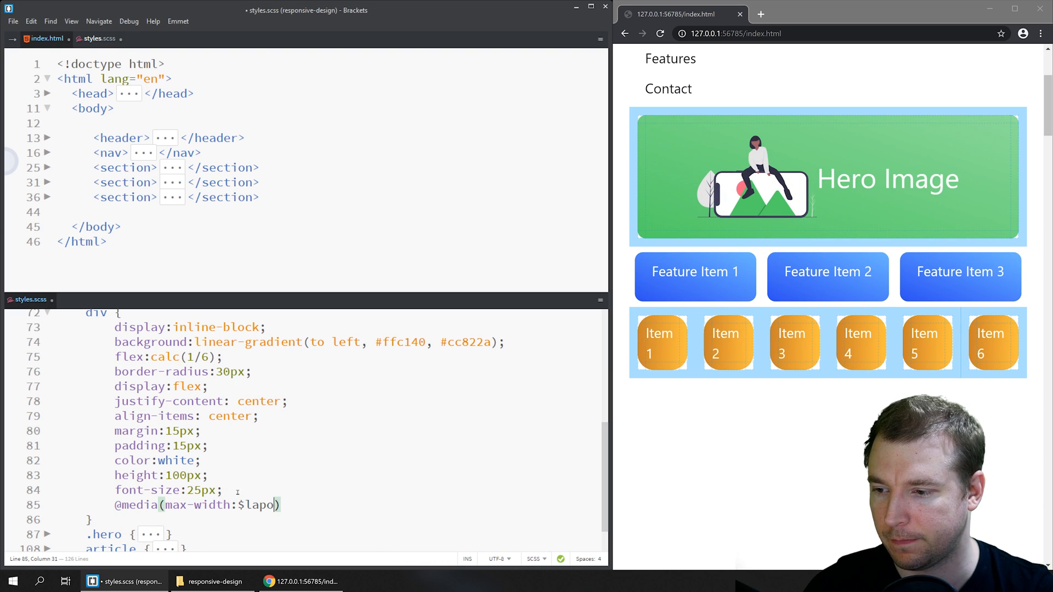
type("top")
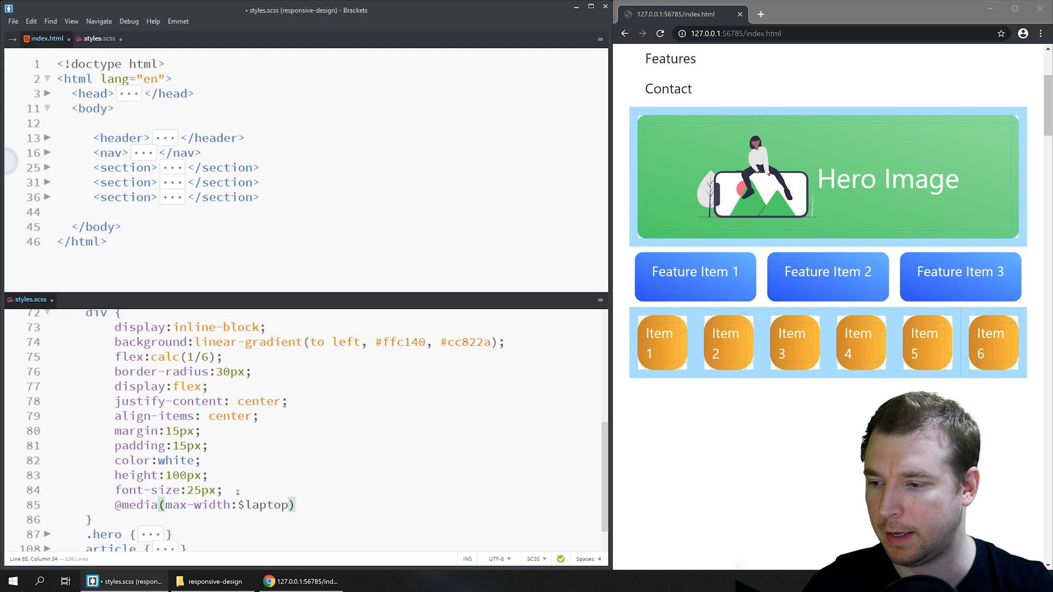
type("{")
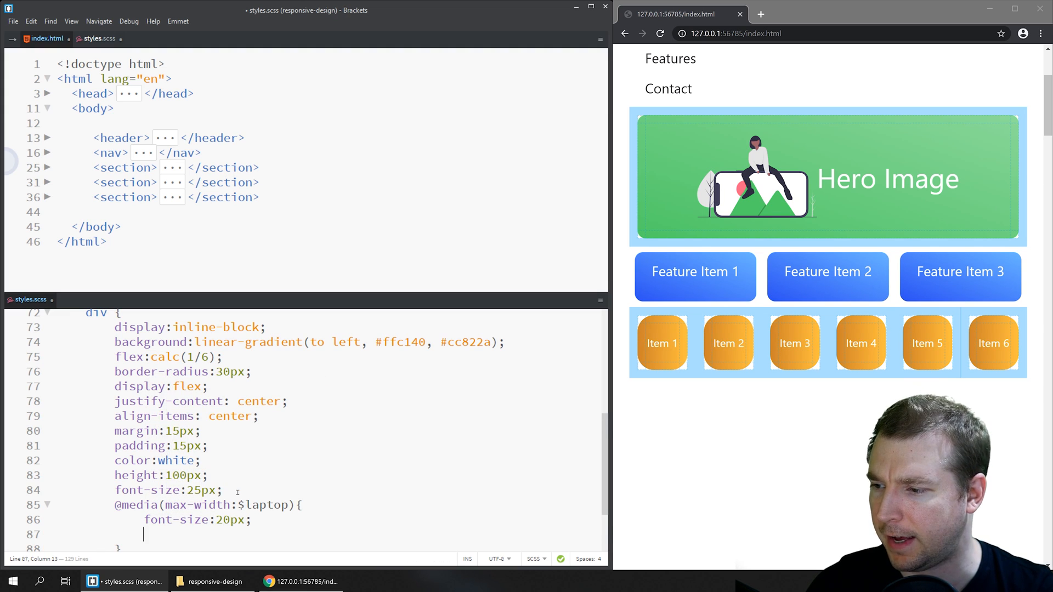
type("margin:10px;")
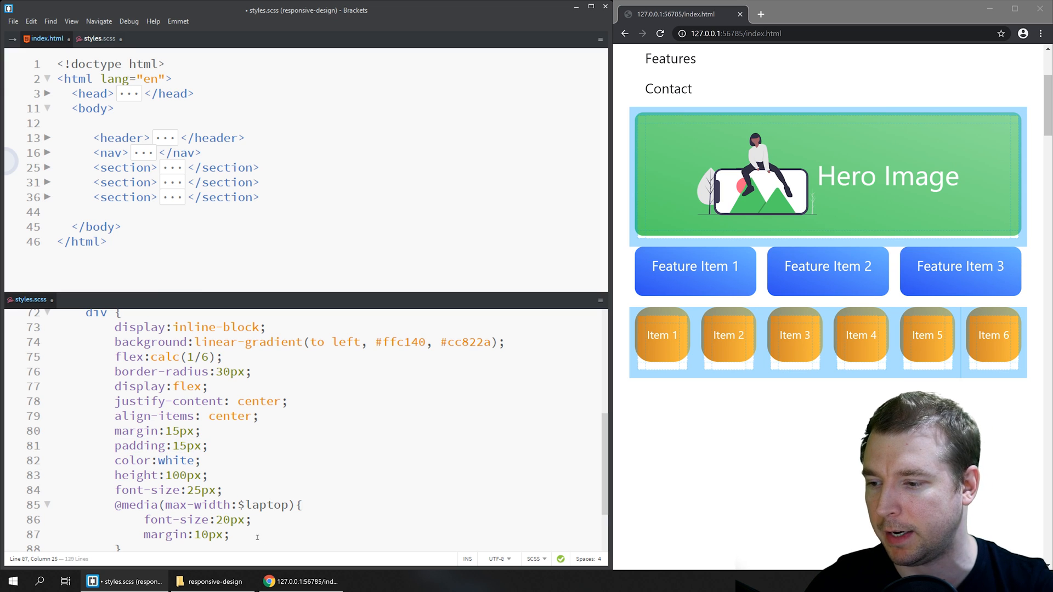
type("padding:10px;")
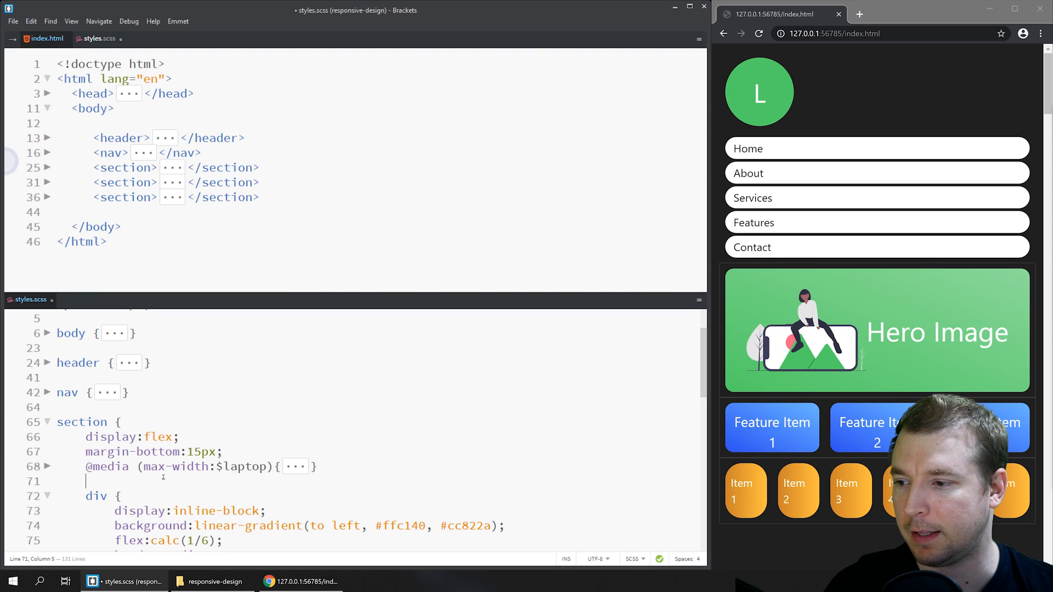
- Add a $tablet max-width query to section setting flex-direction:column, then select the block
type("@media(")
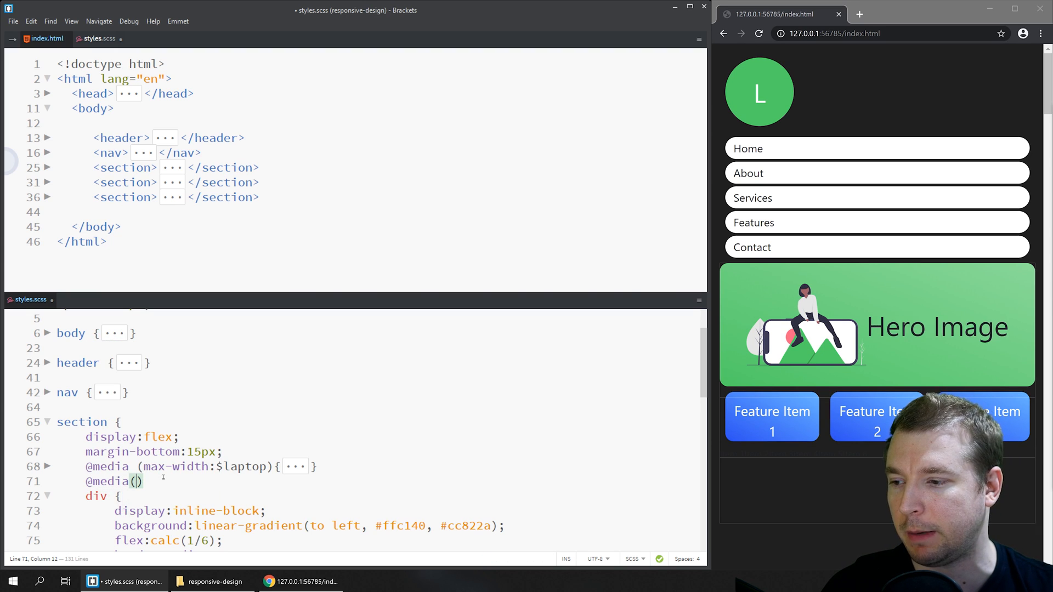
type("max-width")
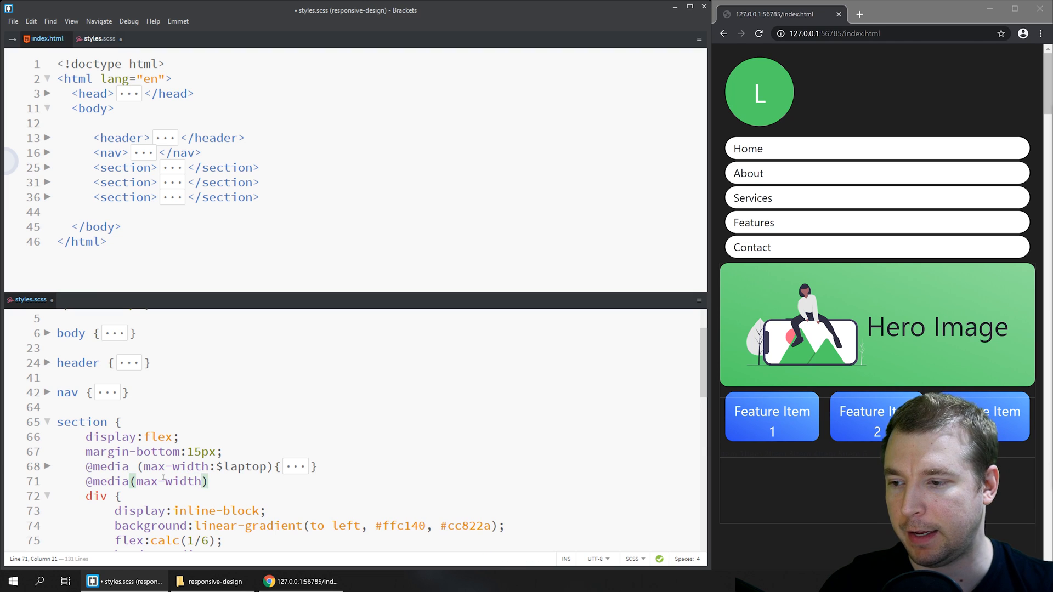
type("$tablet){")
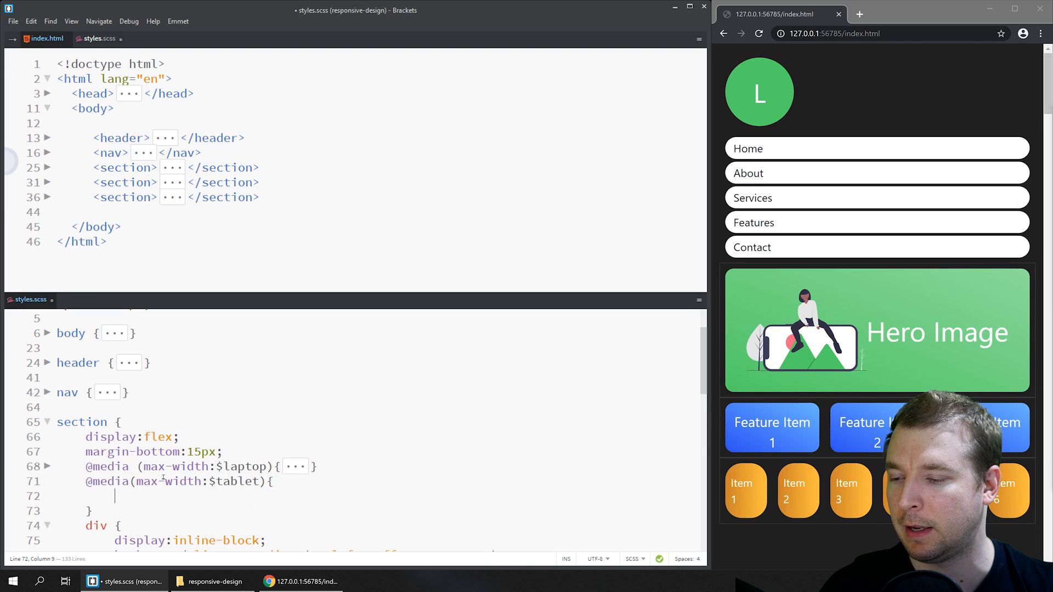
type("flex-drection")
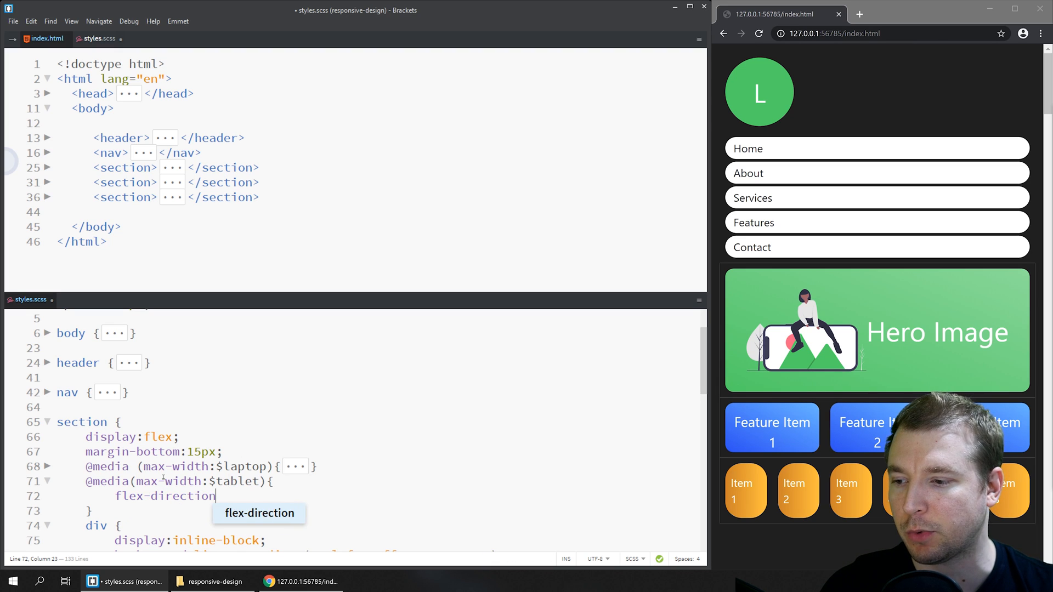
type(":column;")
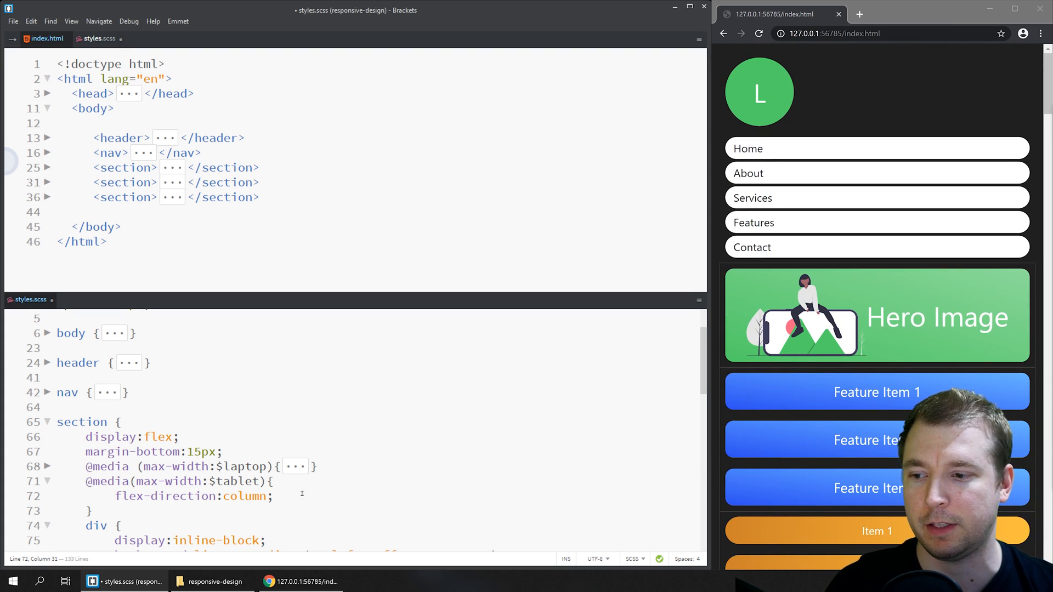
left_click_drag(87, 482, 94, 511)
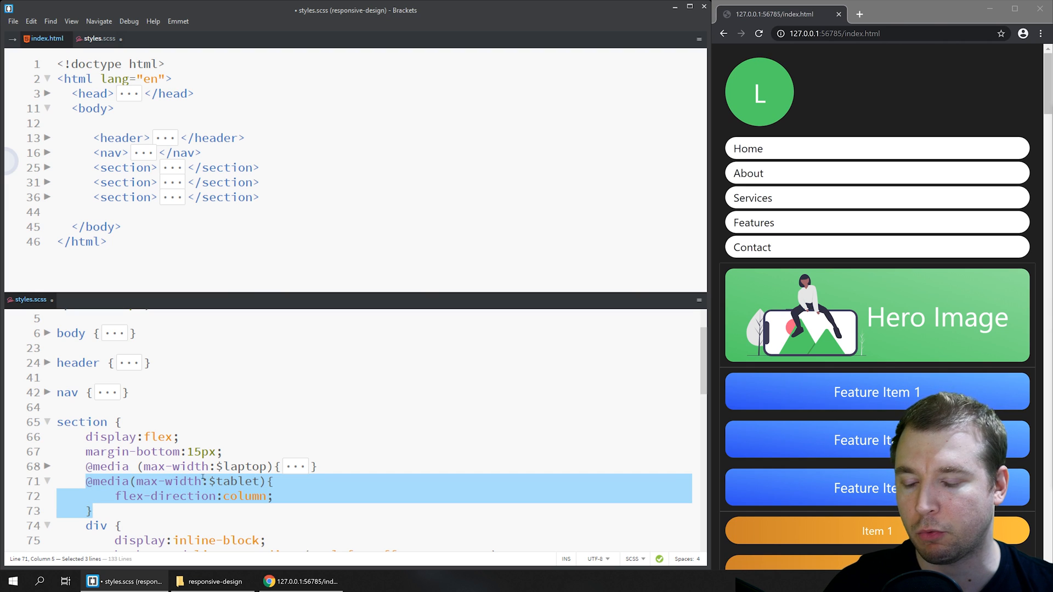
- Add a $tablet query to the feature item rule setting min-height:100px, then scroll the preview
scroll("down", 3)
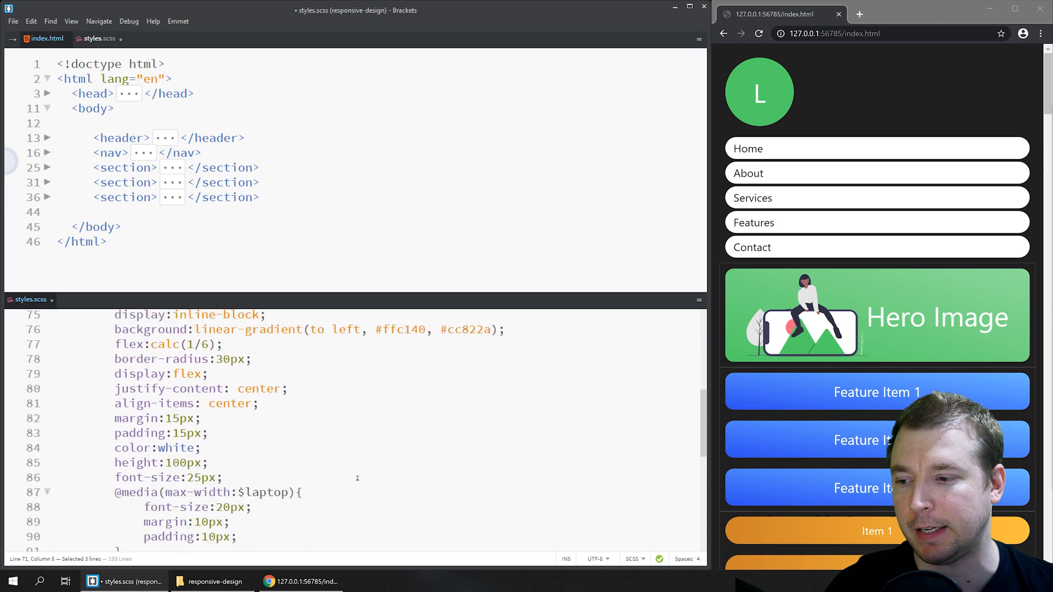
scroll("down", 3)
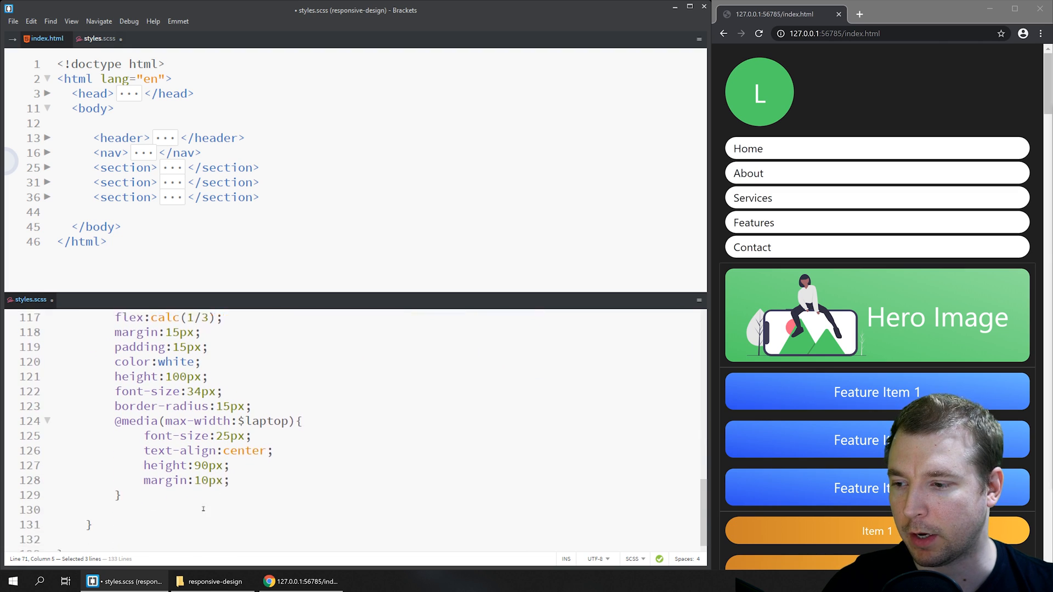
type("@media(max-width:$tablet){")
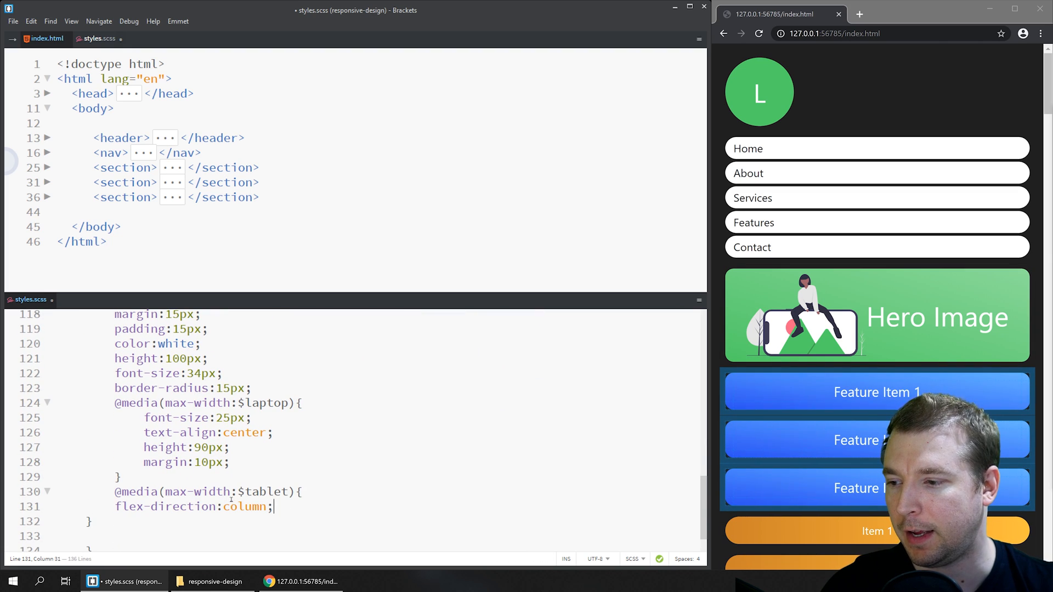
type("heigh")
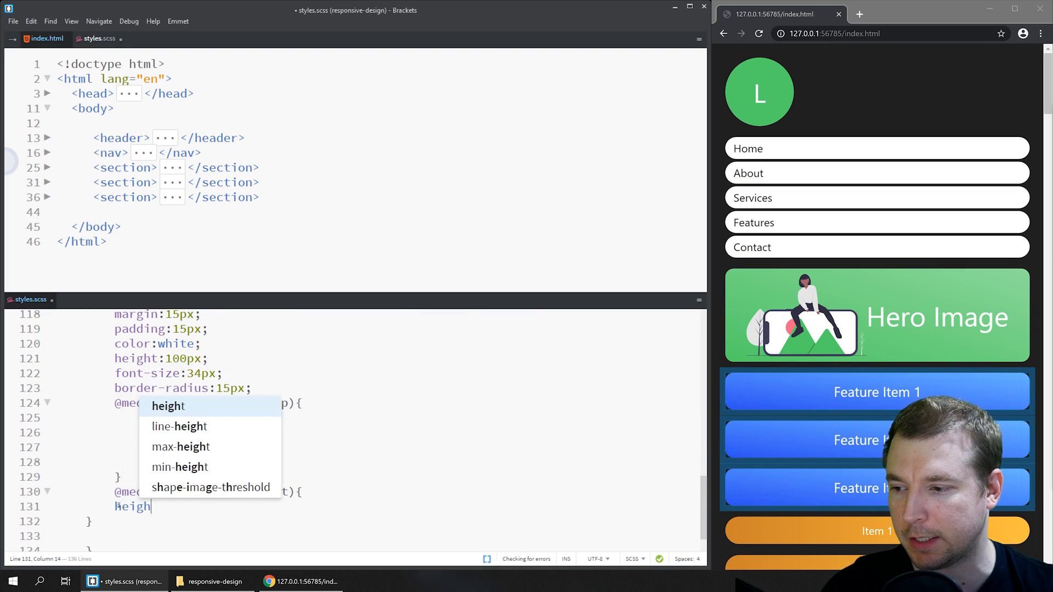
type("min-")
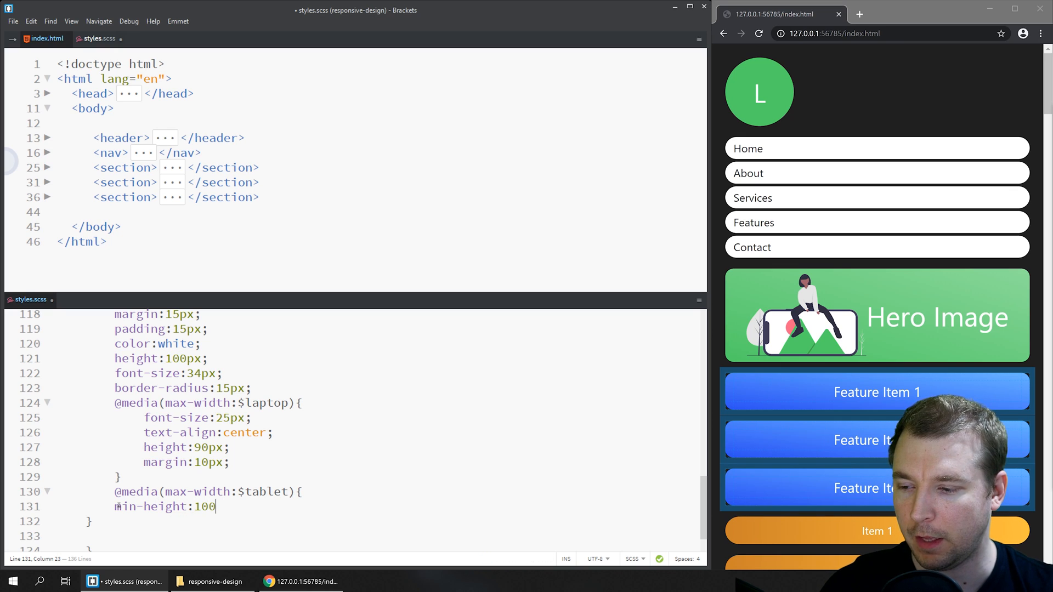
type("px;")
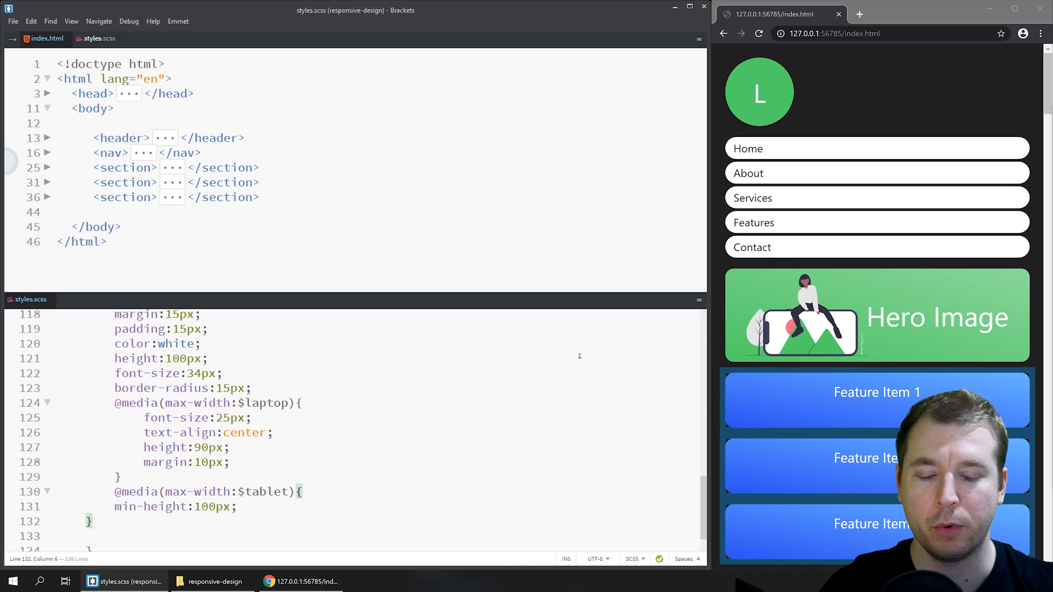
scroll("down", 3)
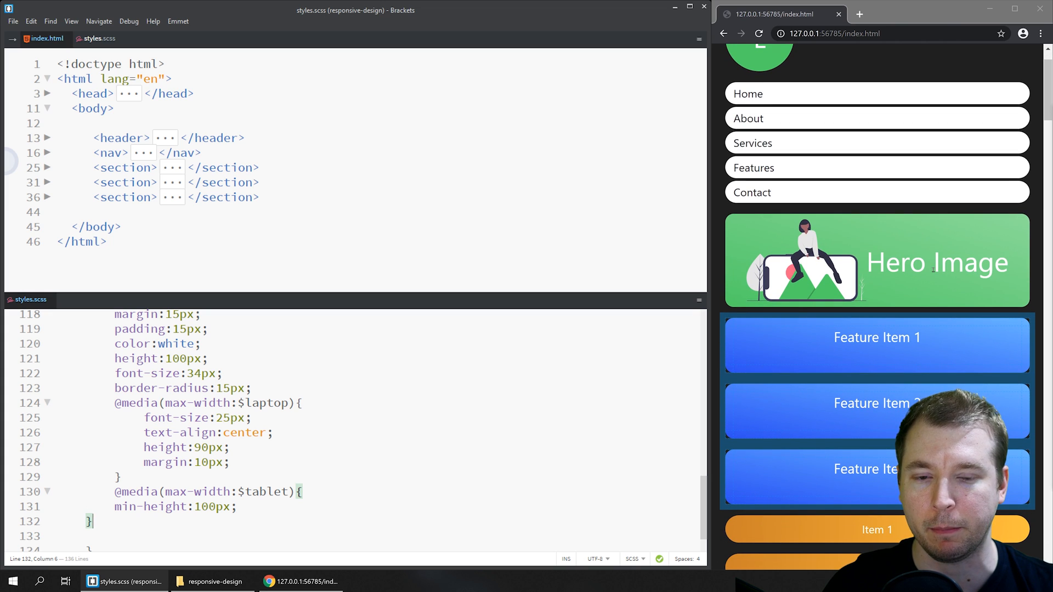
scroll("down", 3)
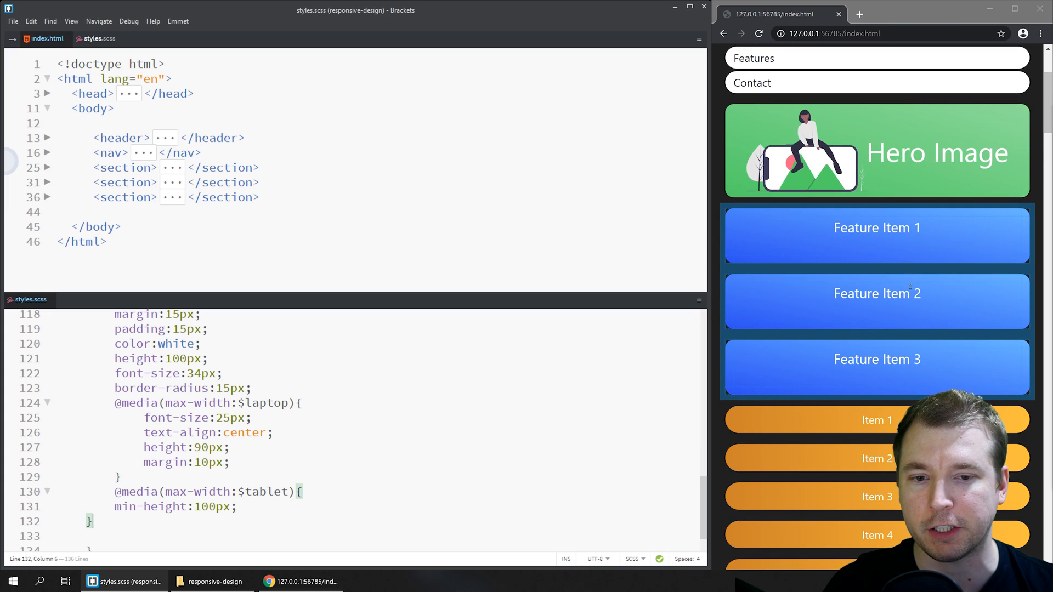
scroll("down", 3)
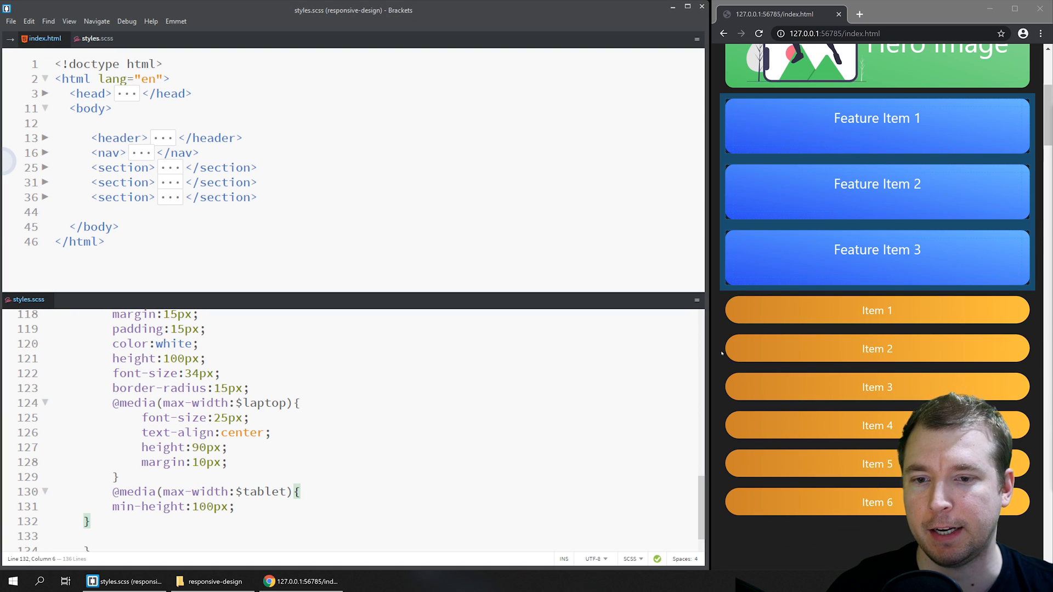
- Narrow the Chrome window to the stacked layout, then widen it past tablet and laptop breakpoints to restore rows
scroll("up", 3)
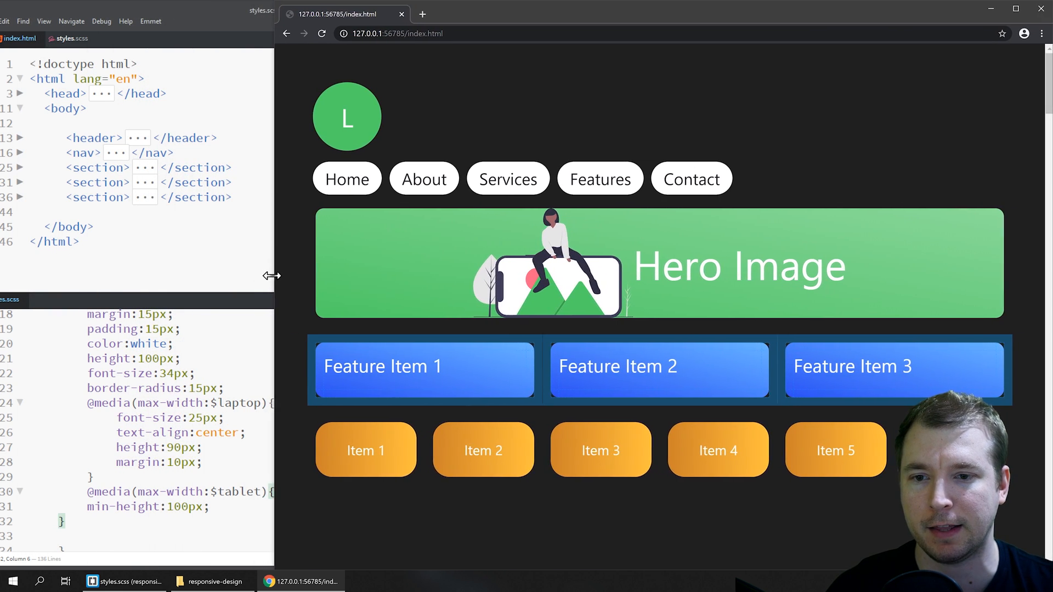
left_click_drag(272, 275, 478, 283)
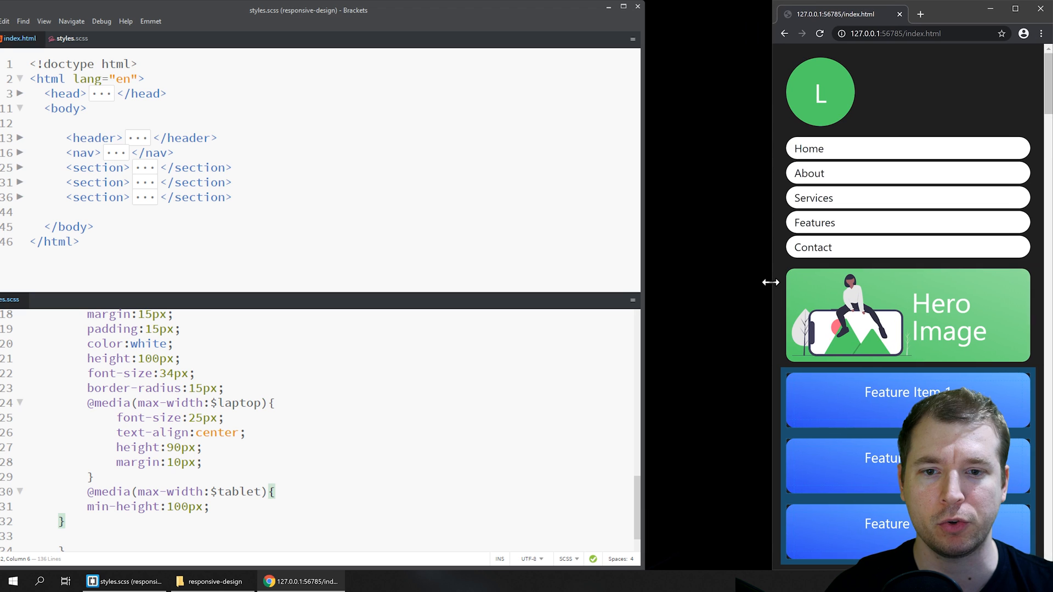
left_click_drag(770, 282, 739, 285)
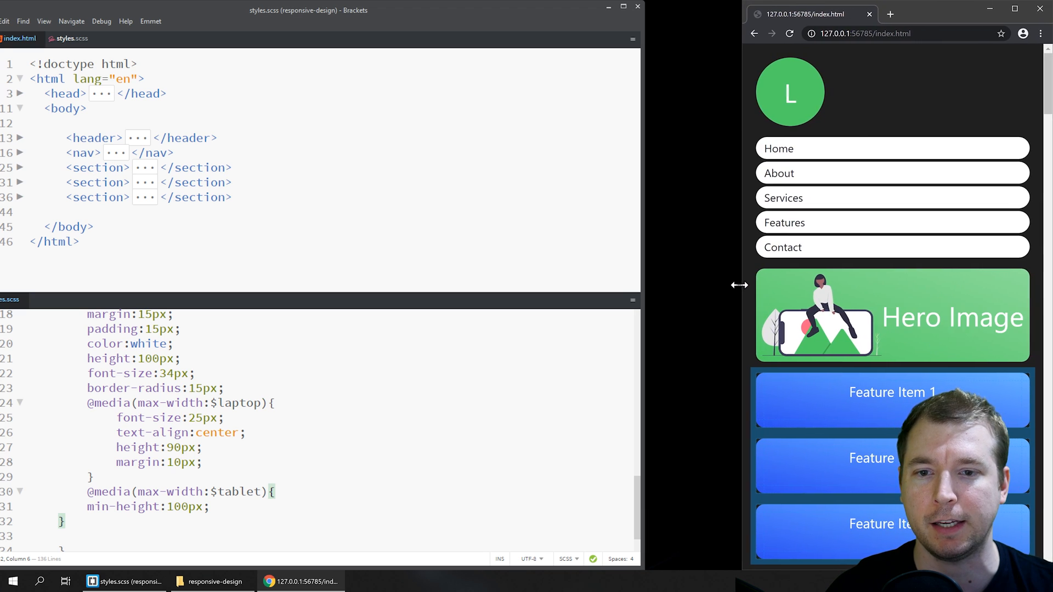
left_click_drag(740, 285, 657, 294)
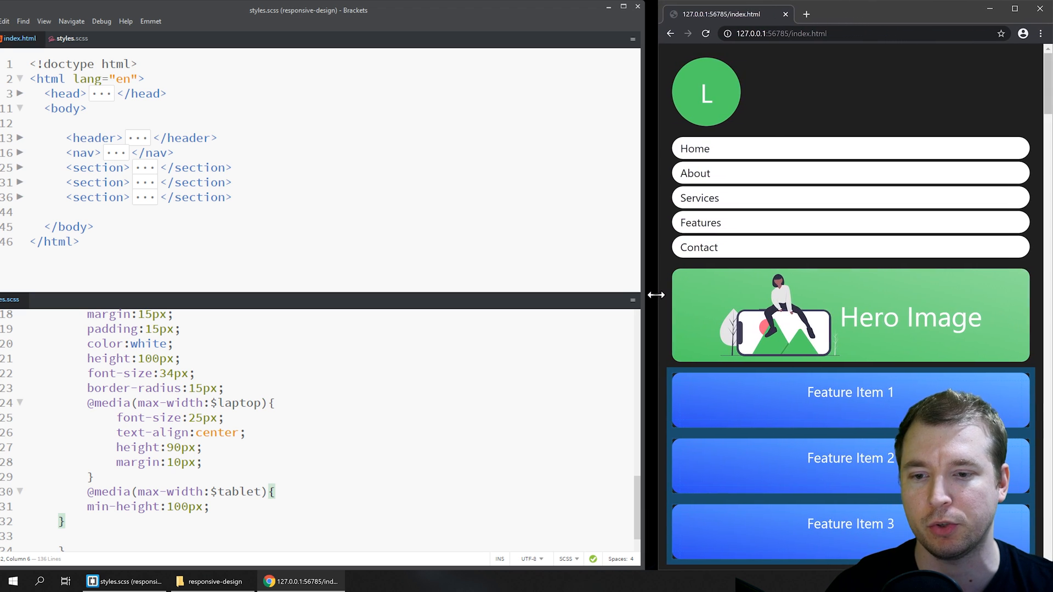
left_click_drag(657, 296, 601, 303)
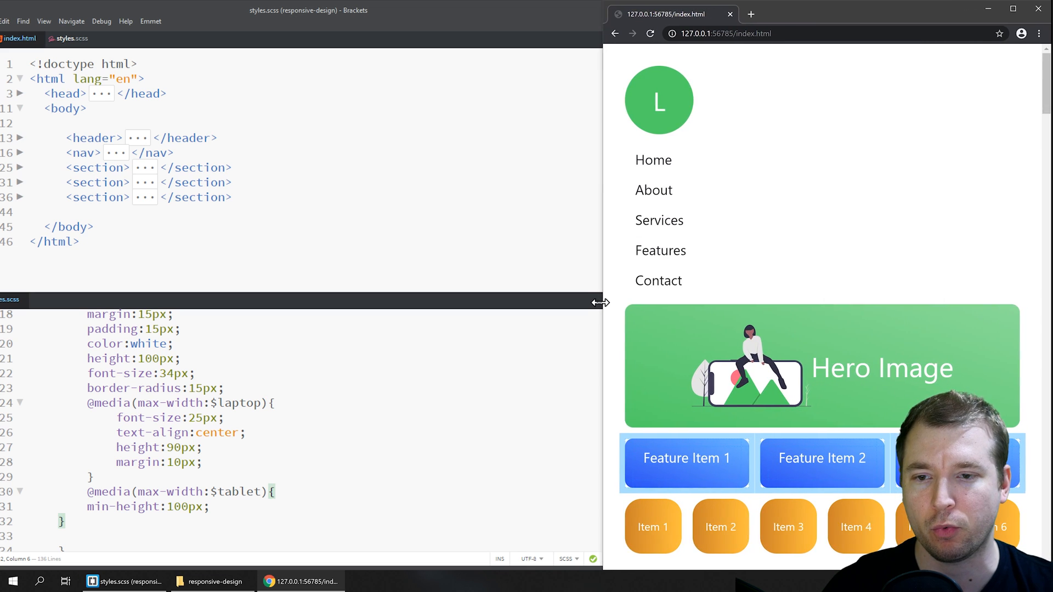
left_click_drag(601, 303, 487, 311)
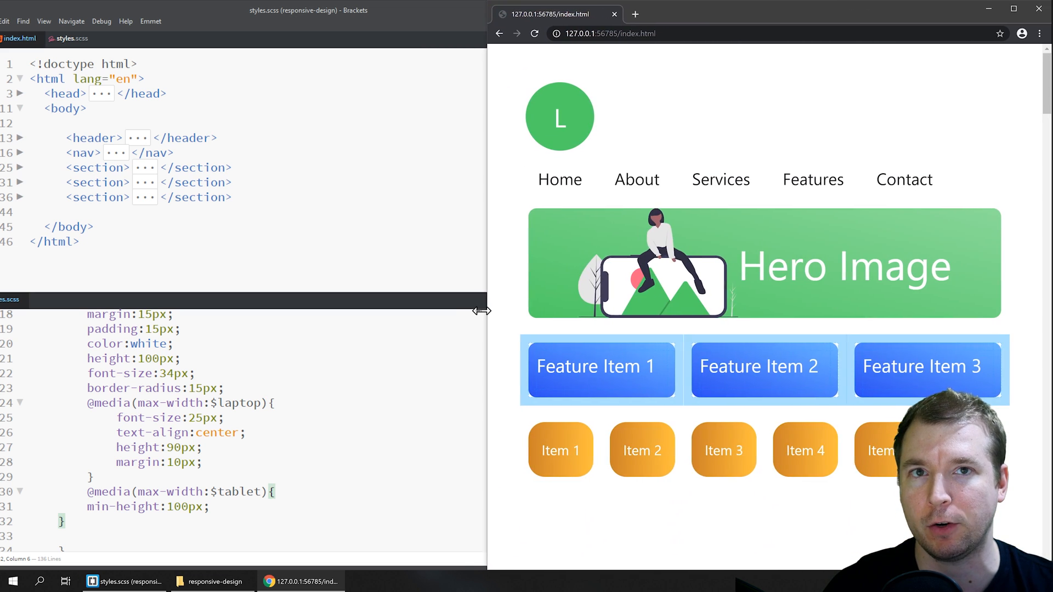
left_click_drag(482, 310, 403, 316)
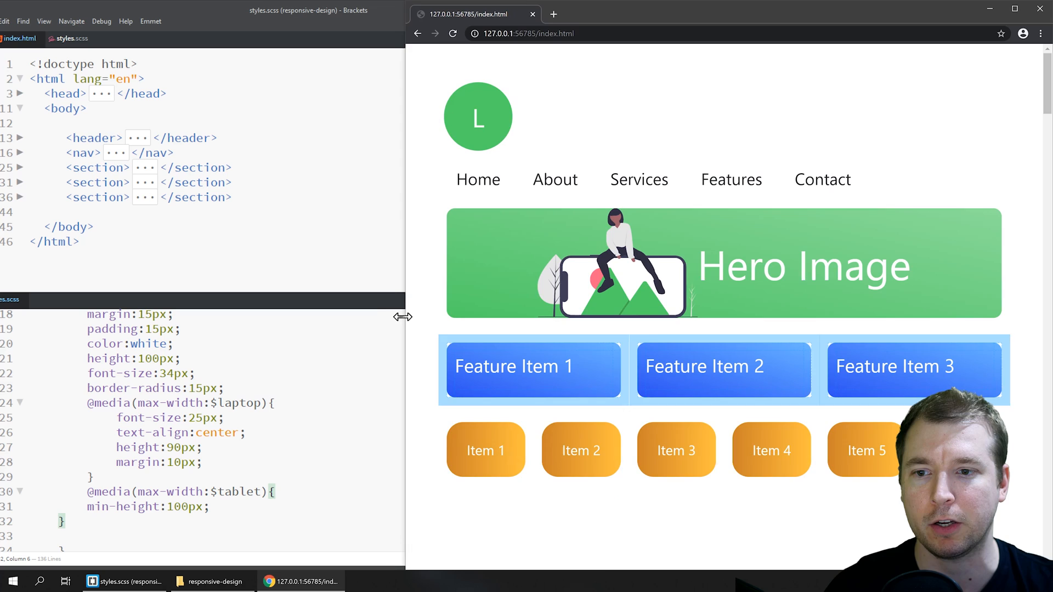